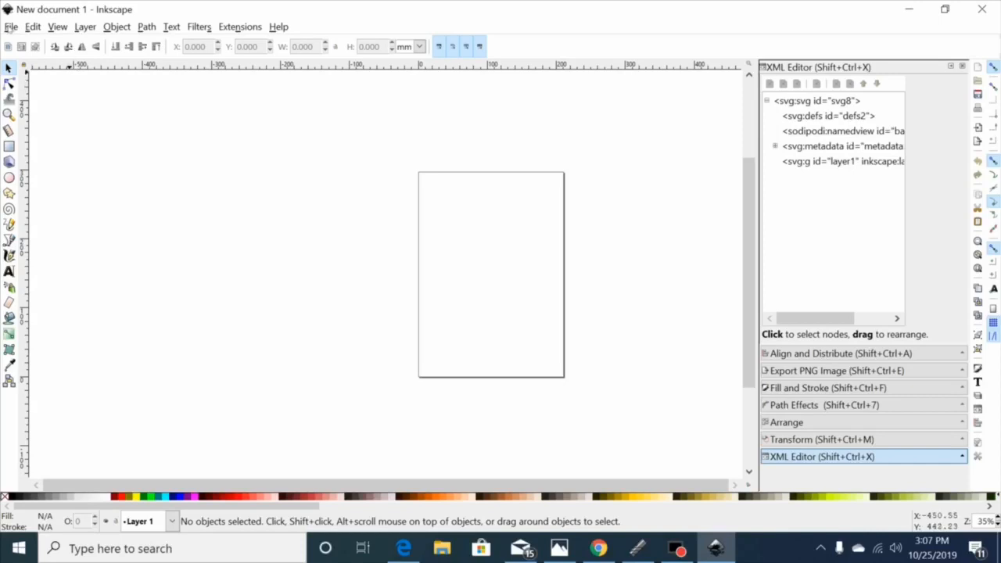
# Import the Deer head bitmap as an embedded image and drag it up over the page
pyautogui.click(10, 25)
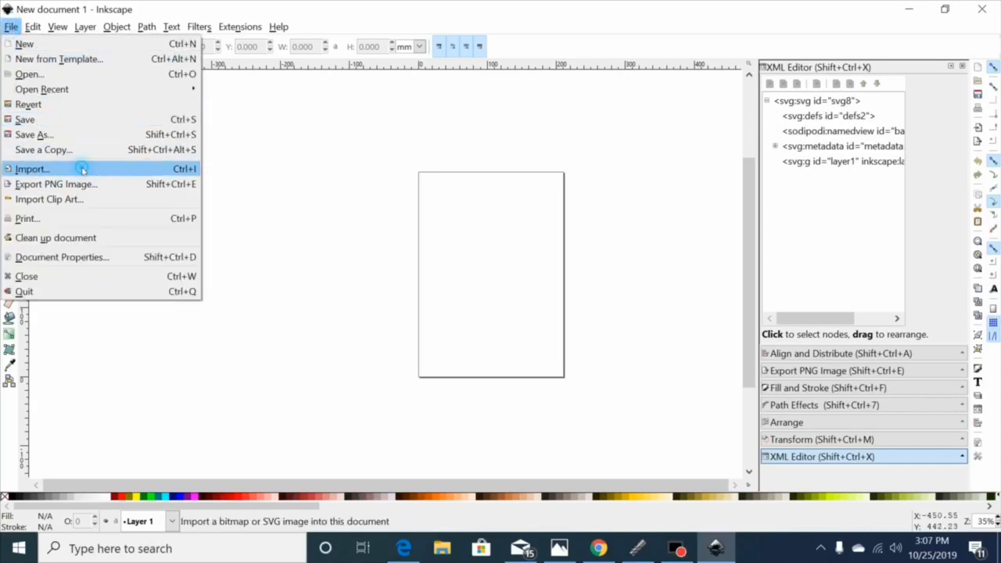
pyautogui.click(32, 169)
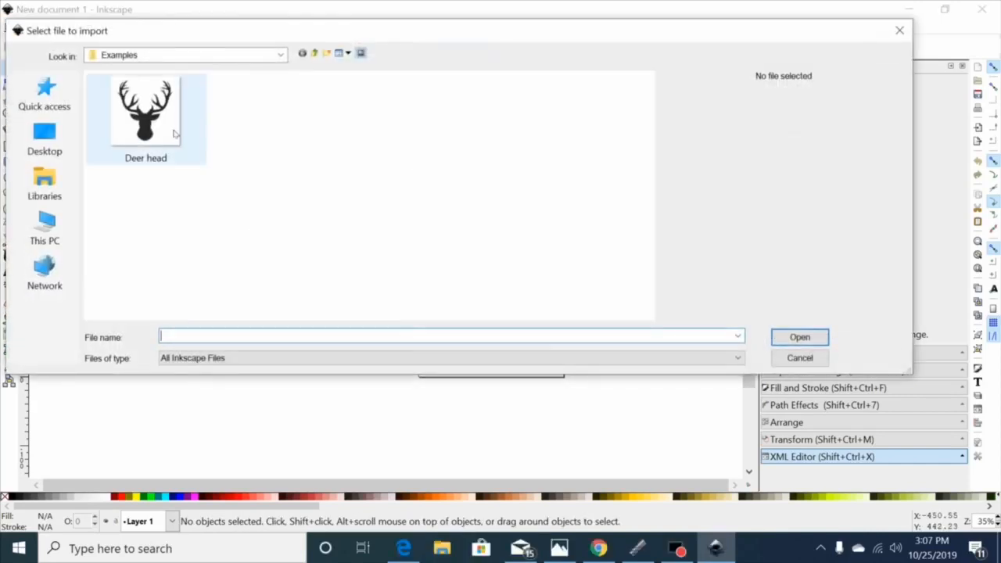
pyautogui.click(146, 110)
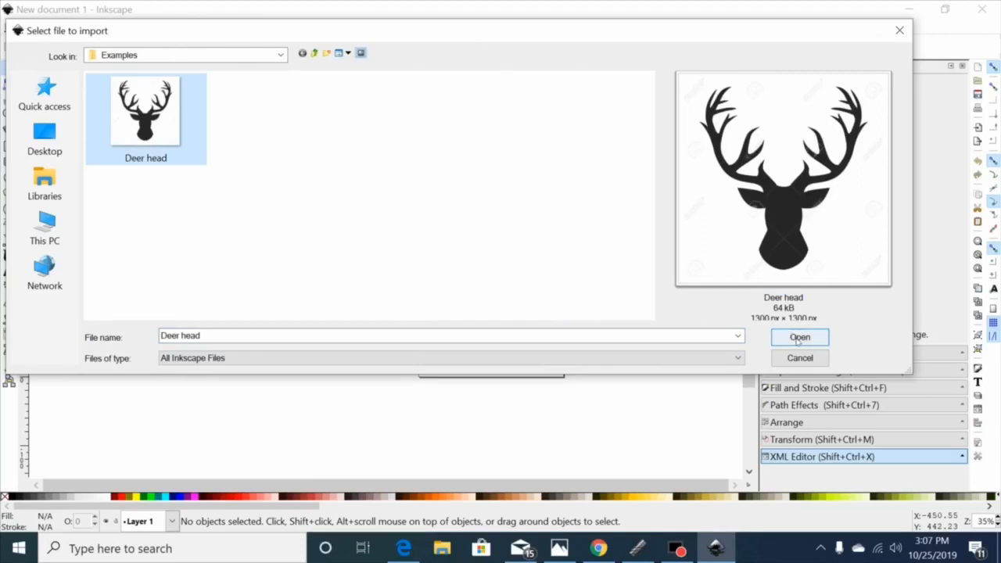
pyautogui.click(799, 338)
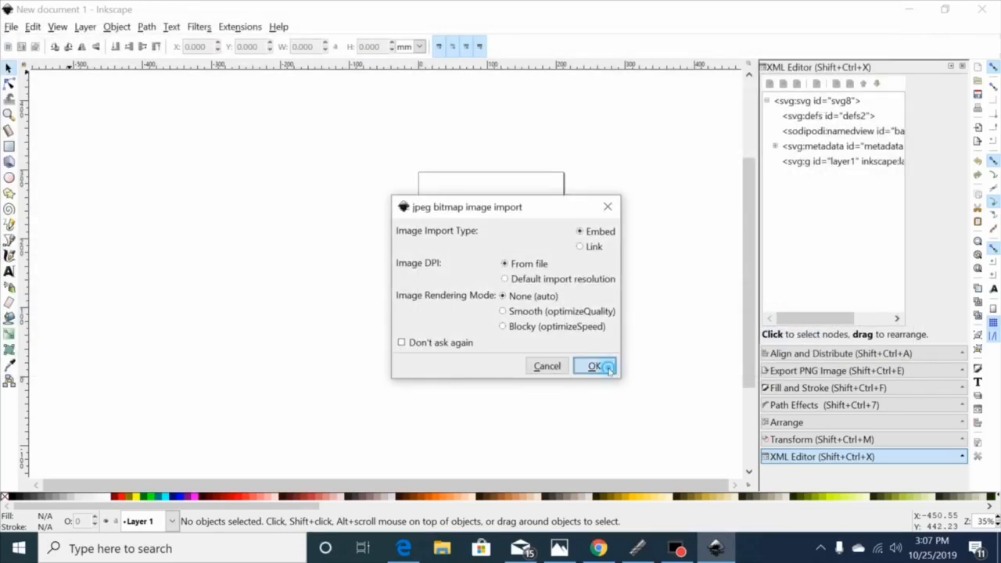
pyautogui.click(594, 366)
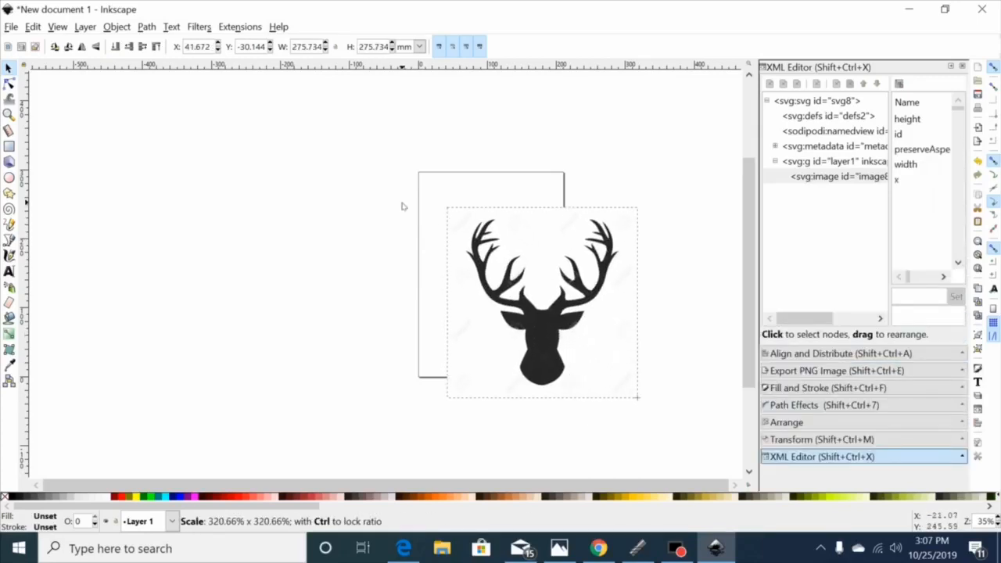
pyautogui.moveTo(541, 304); pyautogui.dragTo(493, 266)
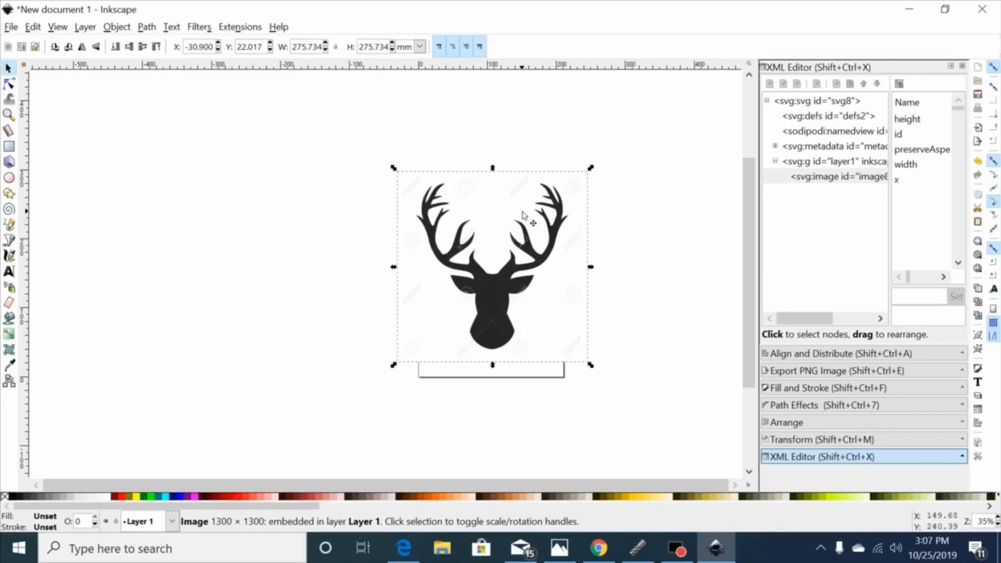
pyautogui.moveTo(535, 241)
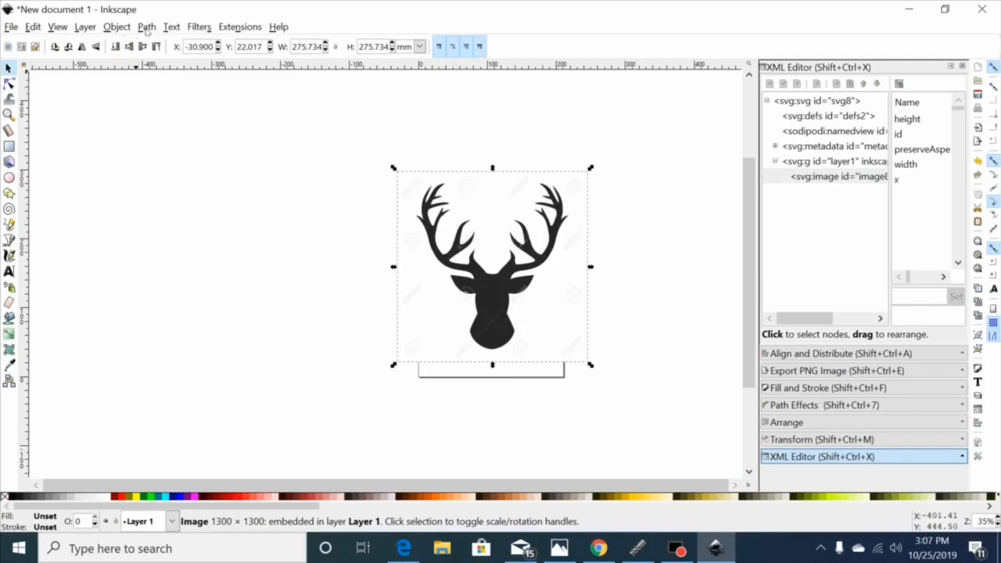
# Start Trace Bitmap with brightness cutoff, raise threshold to 0.640, and show the tuning options
pyautogui.click(147, 25)
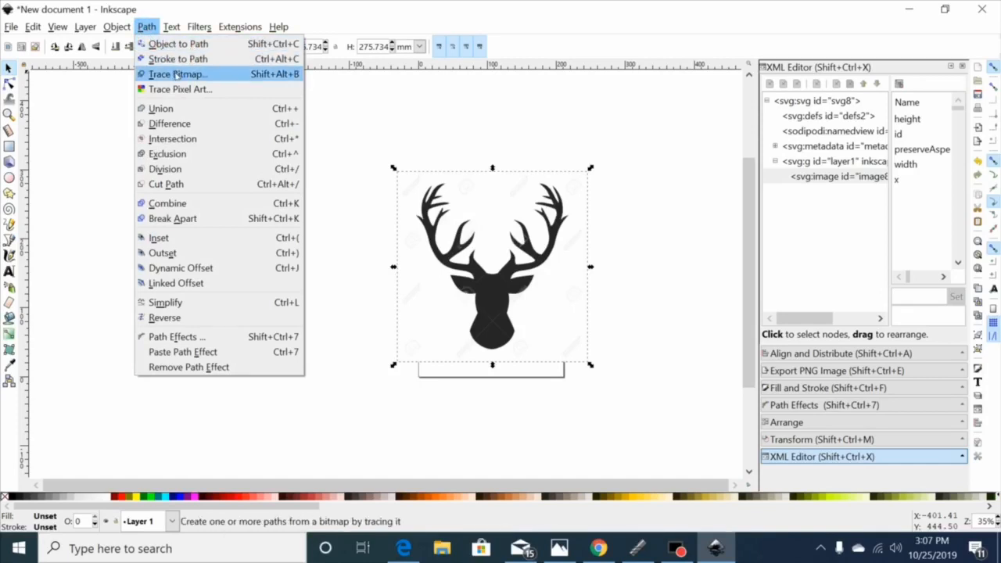
pyautogui.click(175, 73)
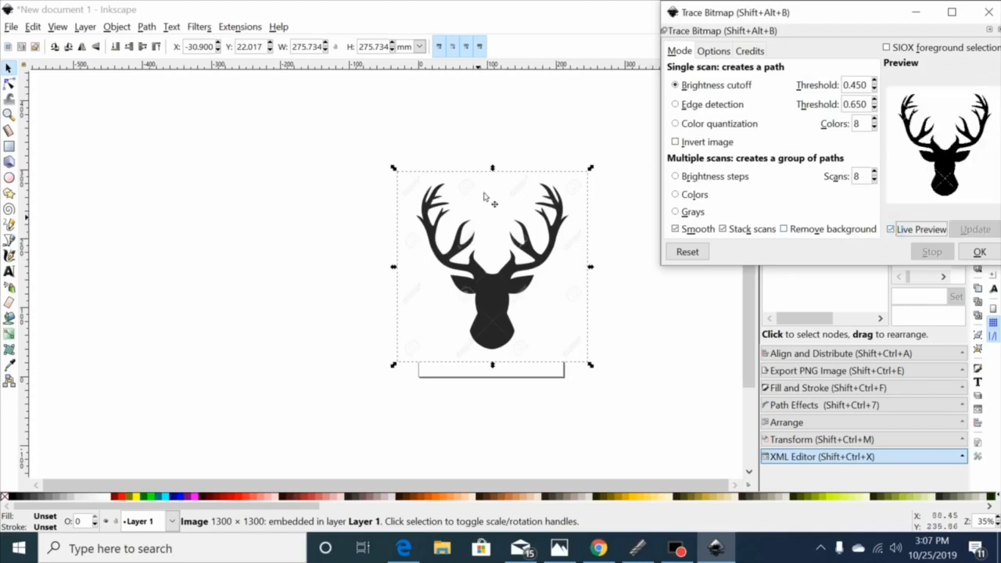
pyautogui.moveTo(942, 133)
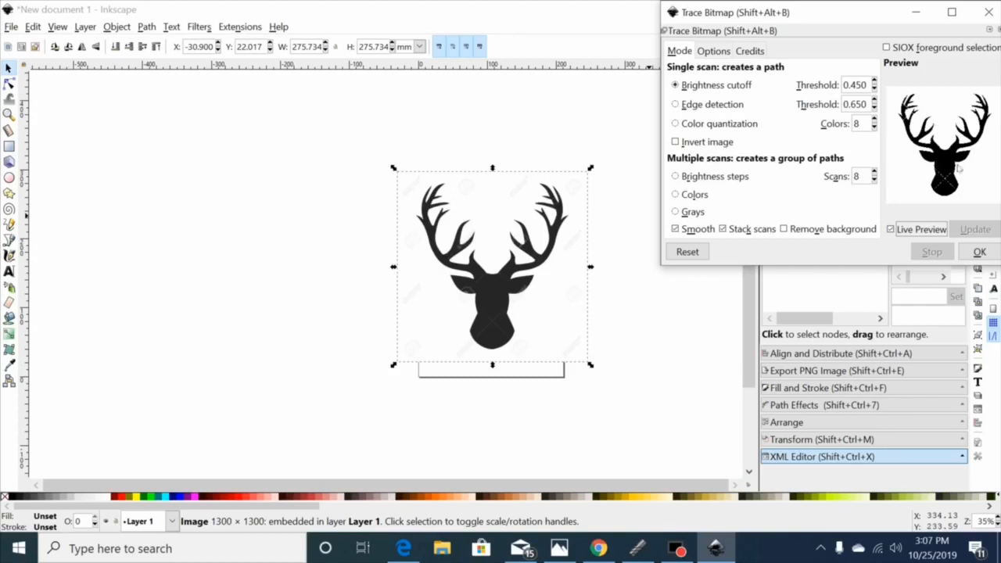
pyautogui.moveTo(508, 313)
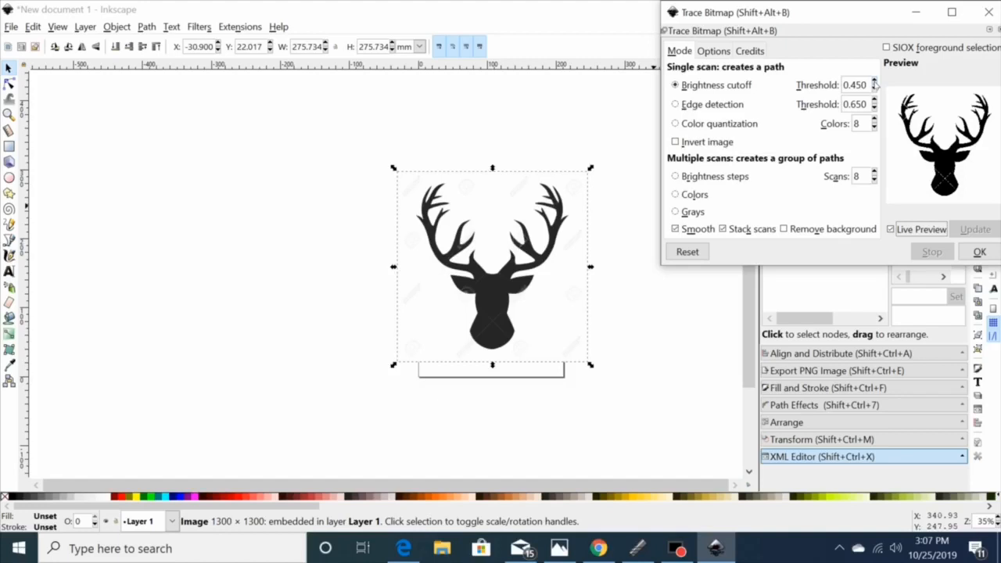
pyautogui.moveTo(874, 85)
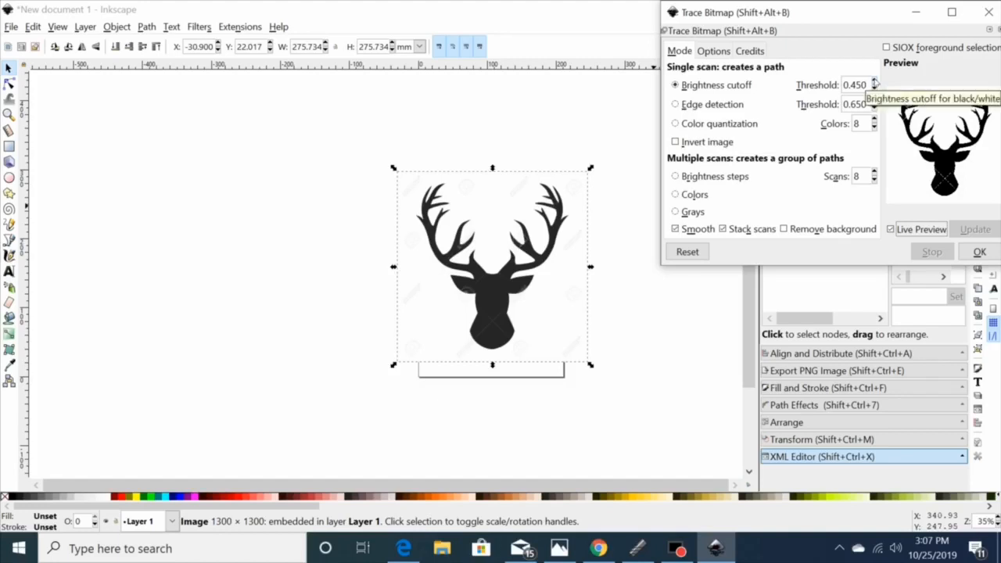
pyautogui.click(873, 81)
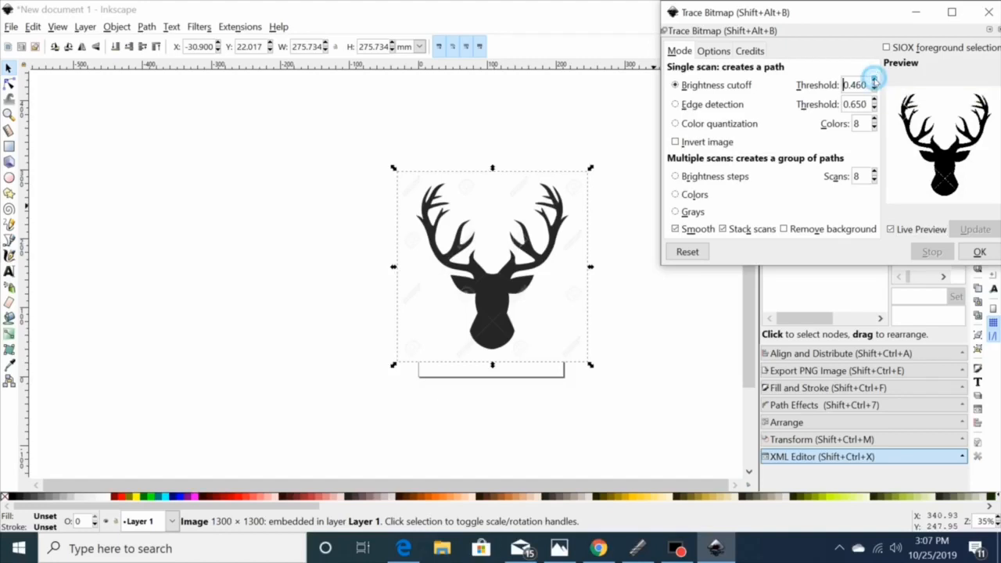
pyautogui.click(873, 81)
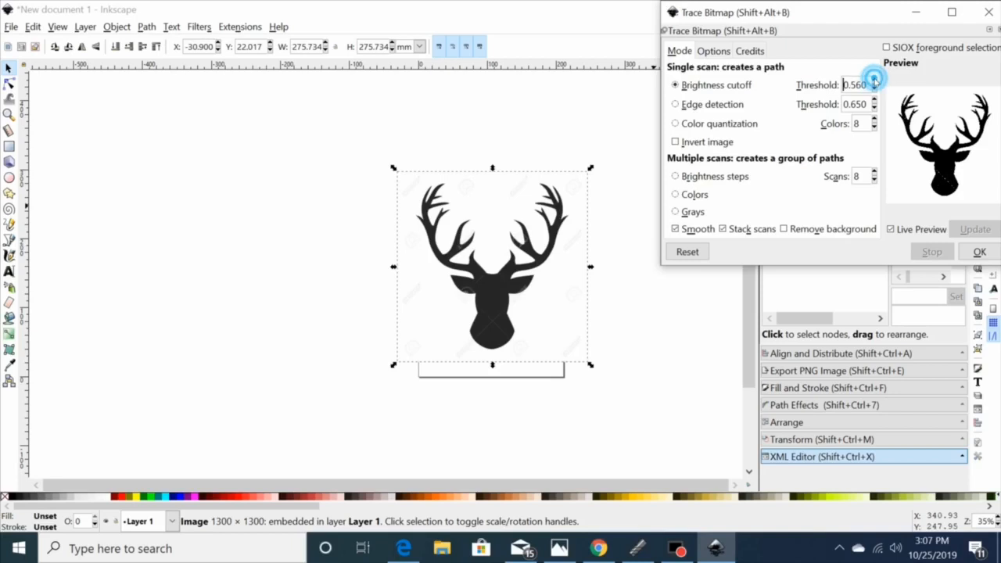
pyautogui.click(875, 82)
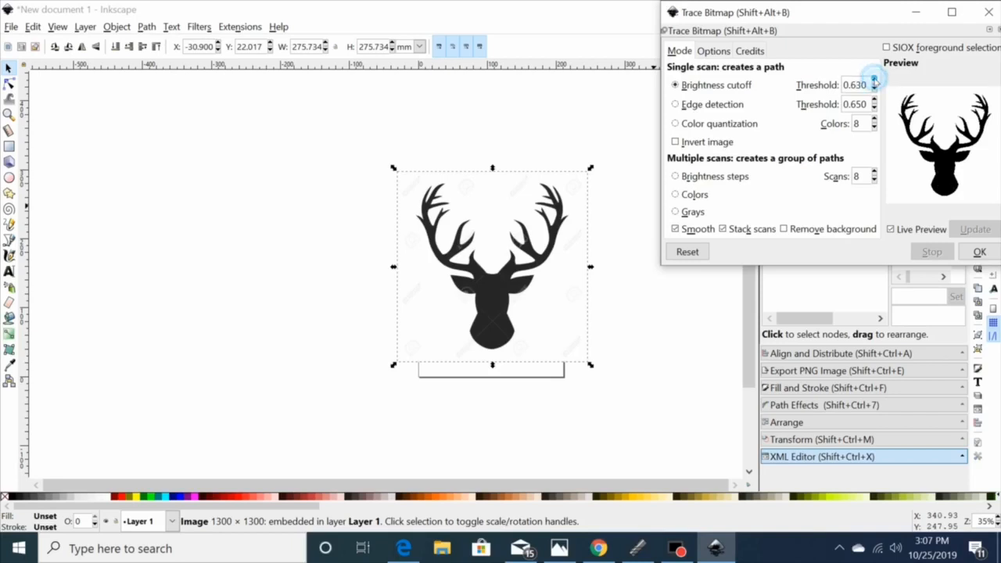
pyautogui.click(875, 81)
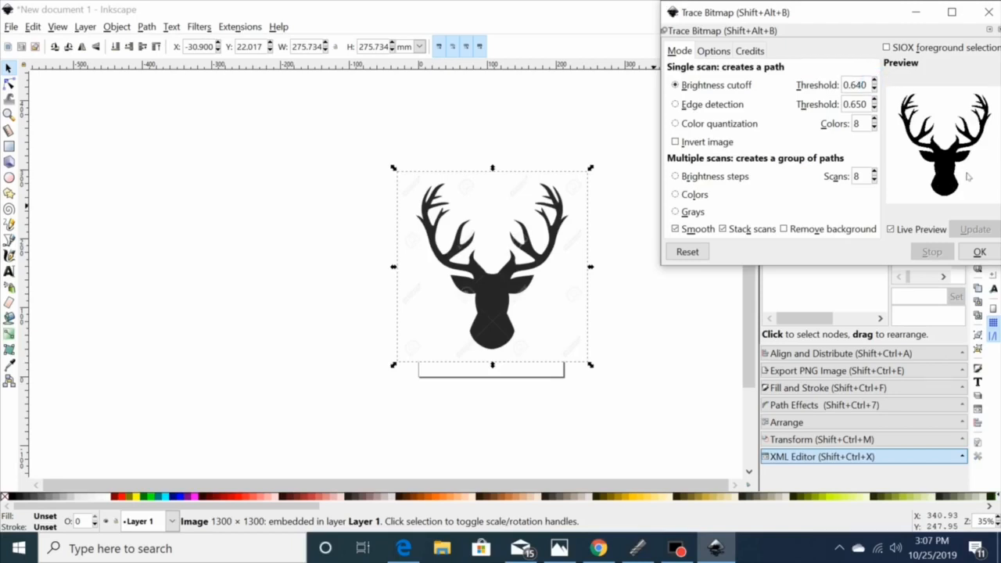
pyautogui.click(854, 84)
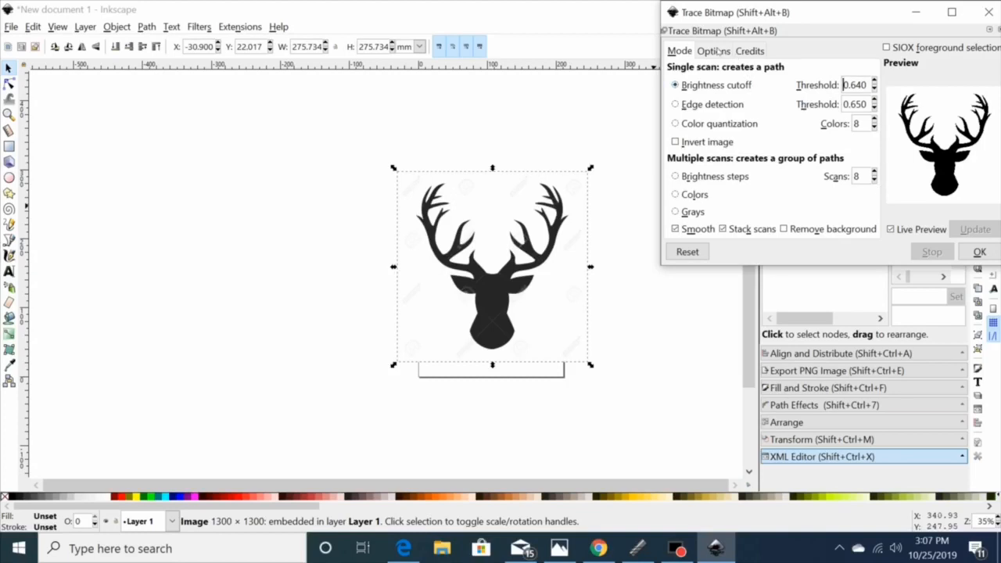
pyautogui.click(713, 50)
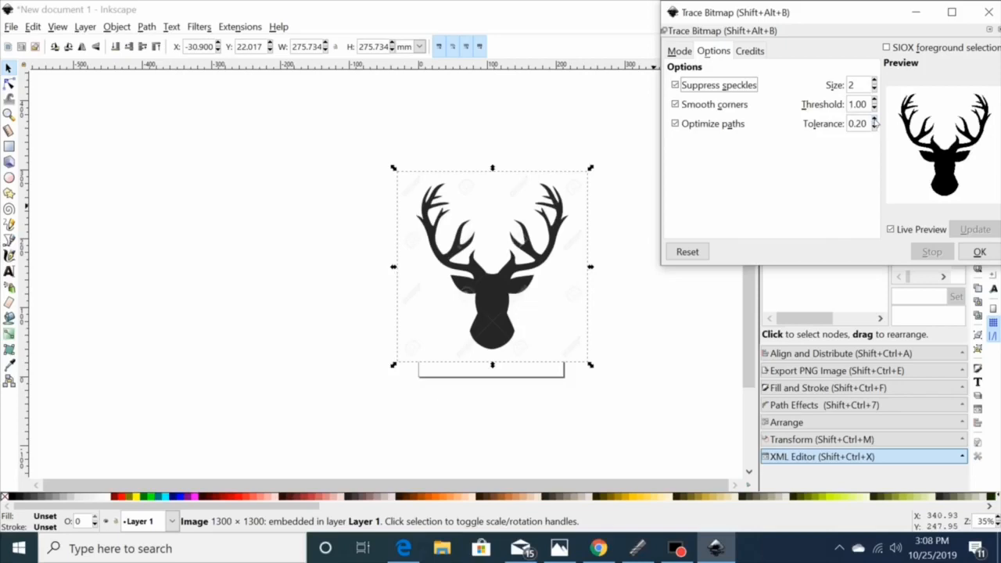
# Raise path tolerance to 0.50, apply the trace, and select the resulting deer silhouette path
pyautogui.click(873, 120)
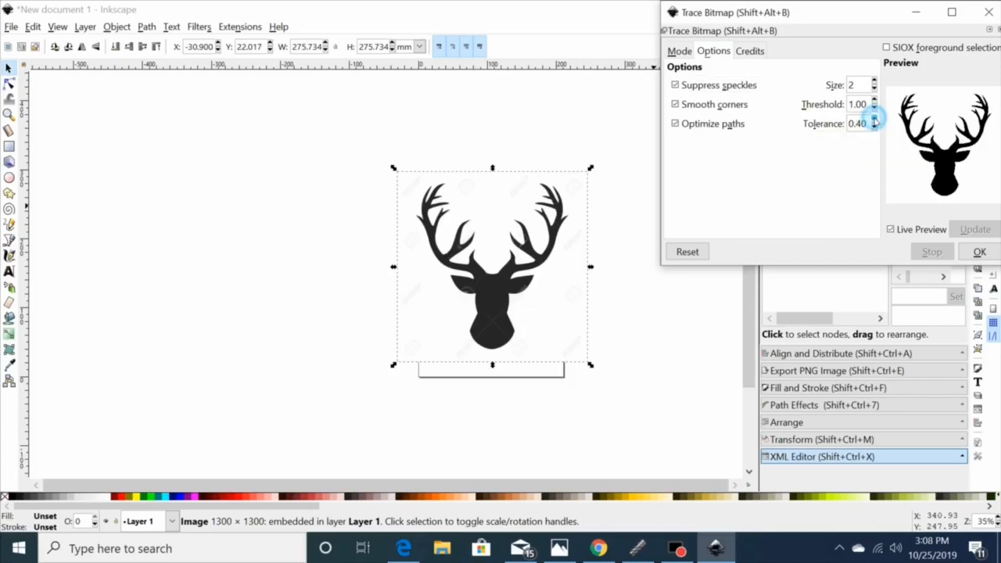
pyautogui.click(873, 120)
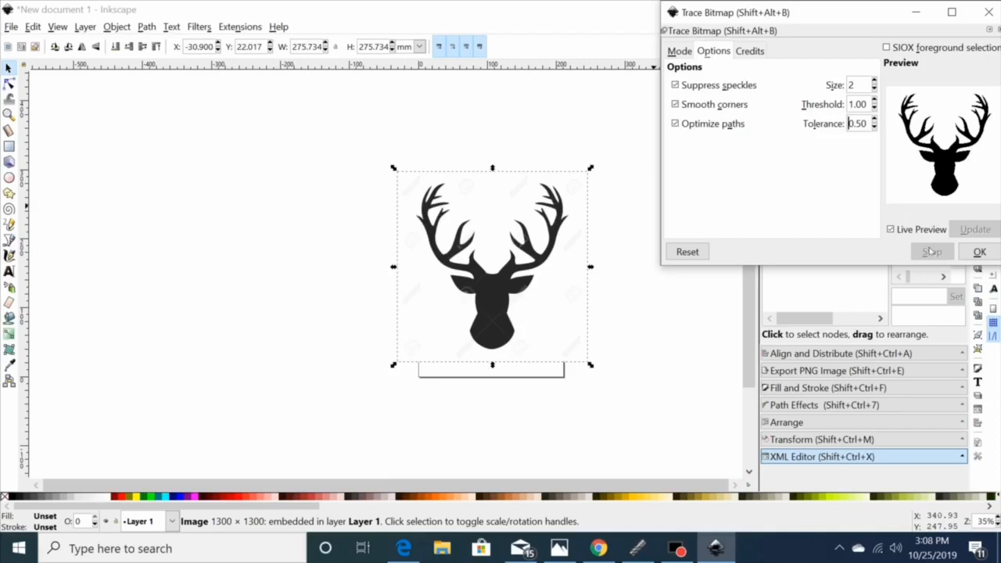
pyautogui.moveTo(979, 250)
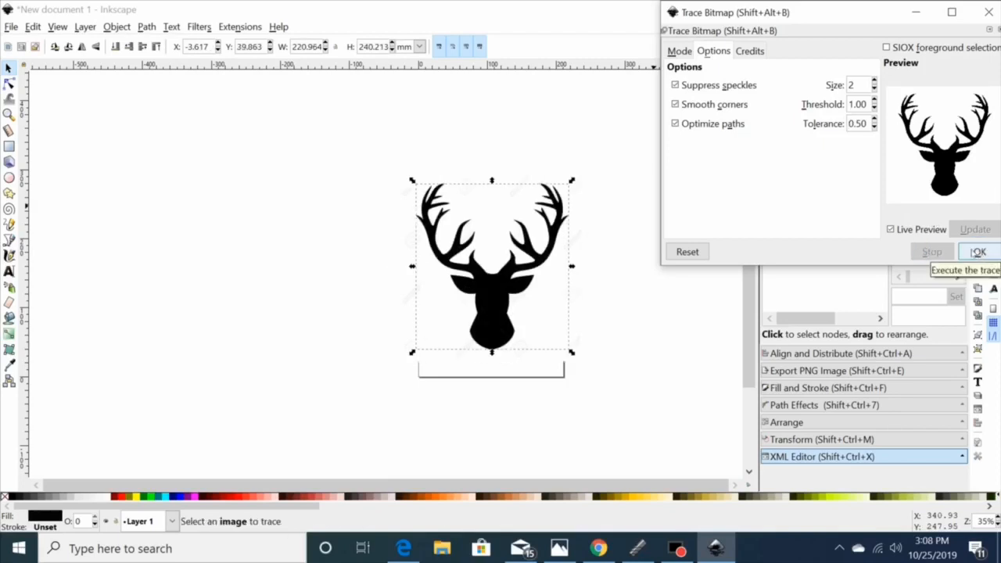
pyautogui.click(979, 250)
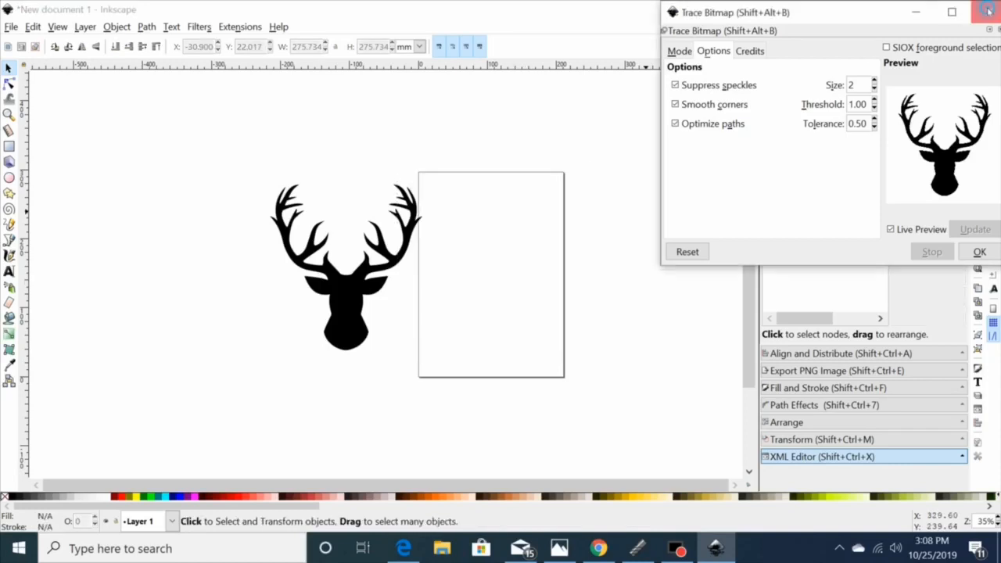
pyautogui.click(979, 250)
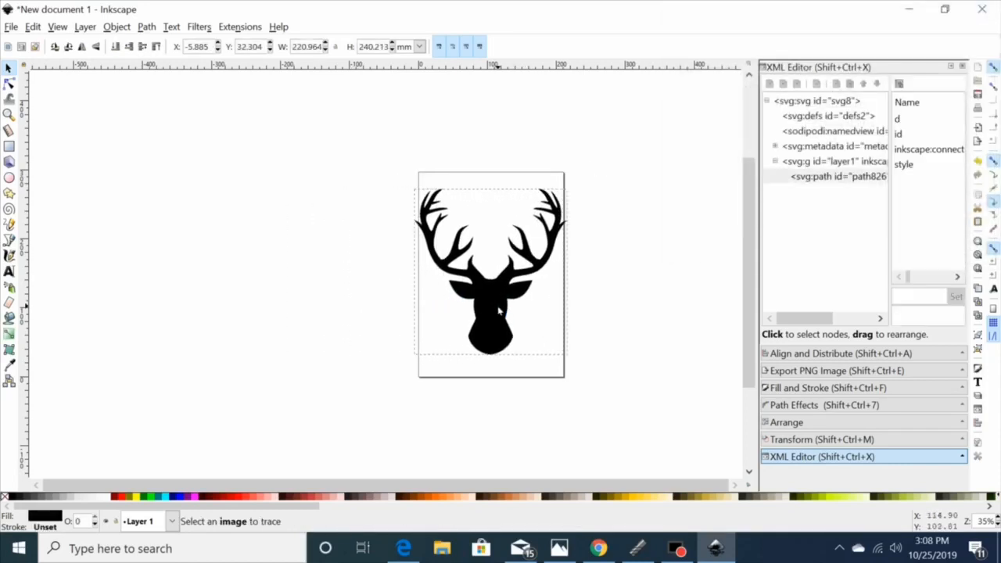
pyautogui.click(491, 274)
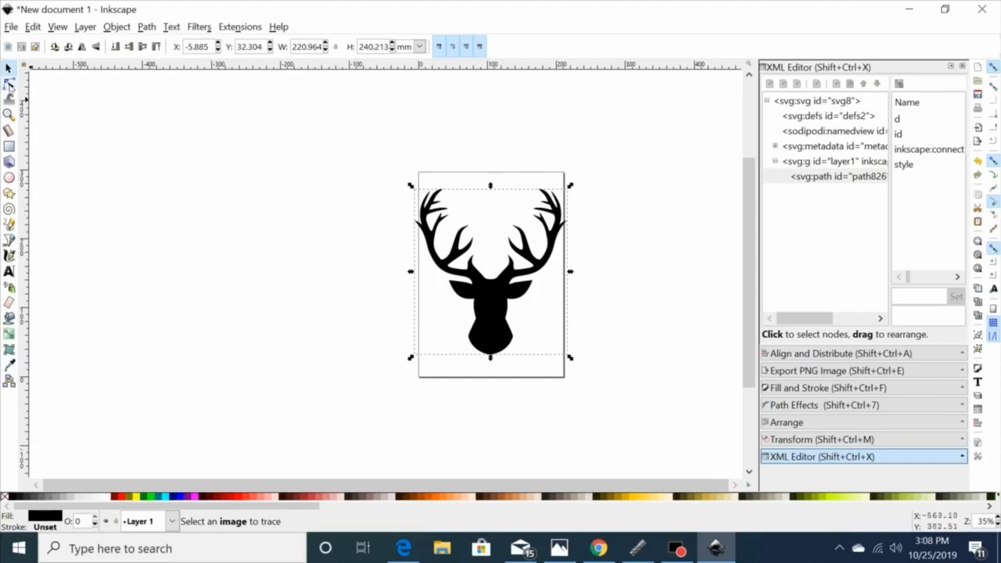
# Edit the path's nodes, zoom into the head and select a few nodes along the neck outline
pyautogui.click(9, 82)
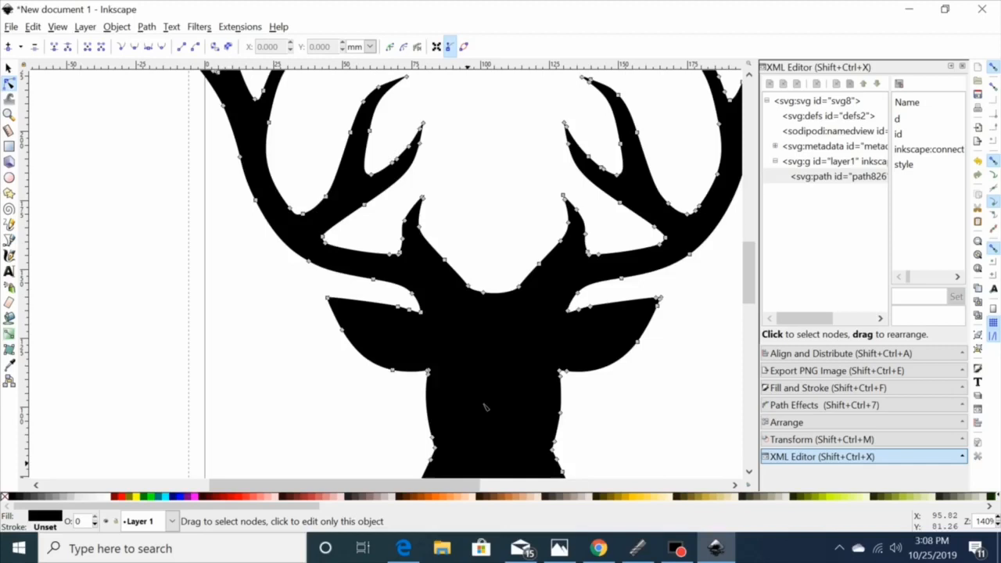
pyautogui.scroll(-3)
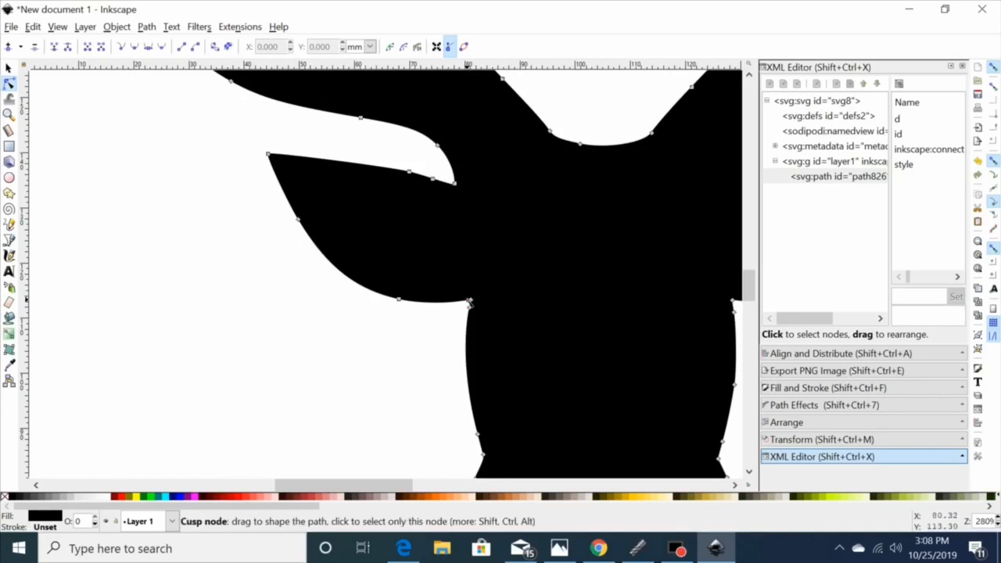
pyautogui.moveTo(469, 300); pyautogui.dragTo(469, 309)
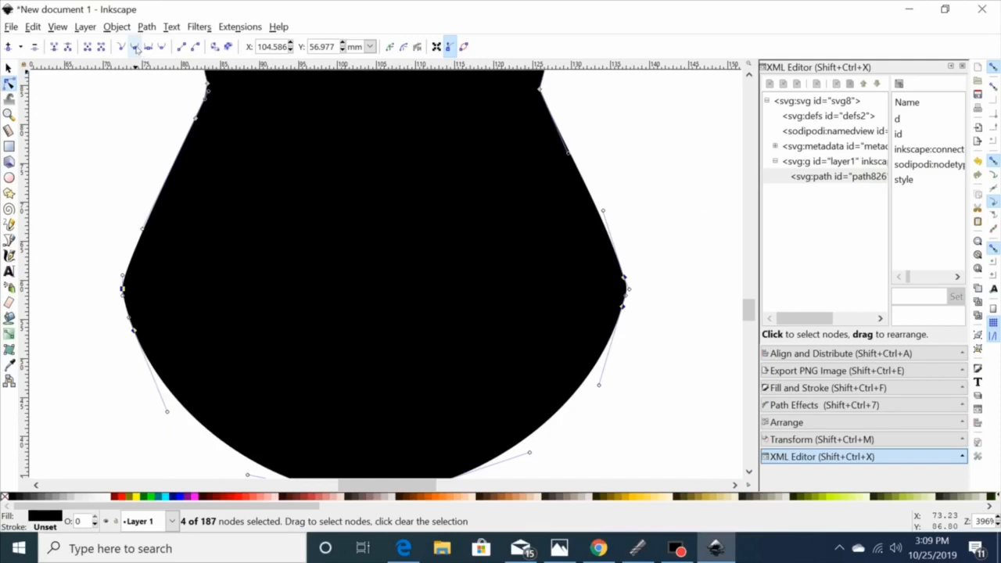
pyautogui.moveTo(134, 47)
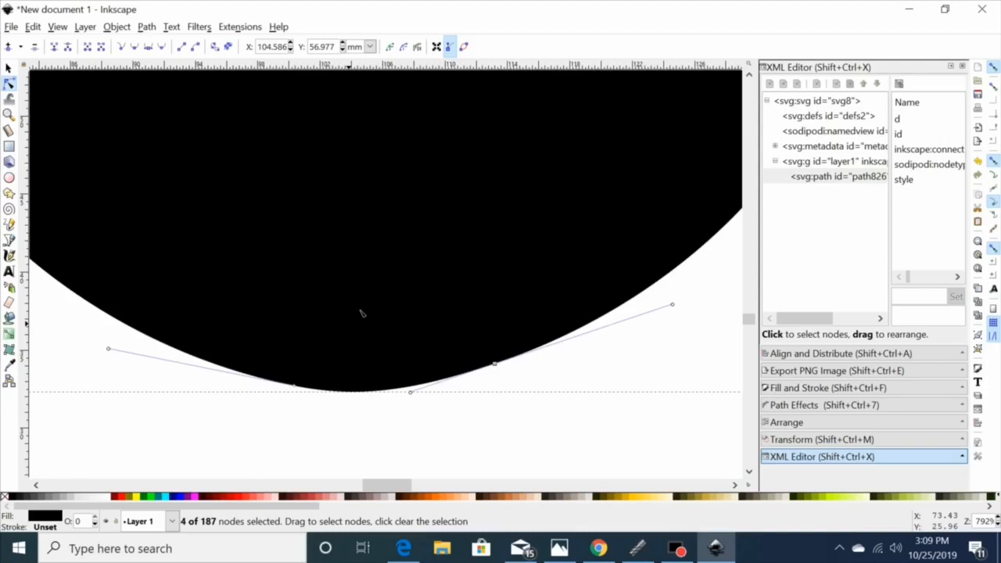
pyautogui.moveTo(500, 372)
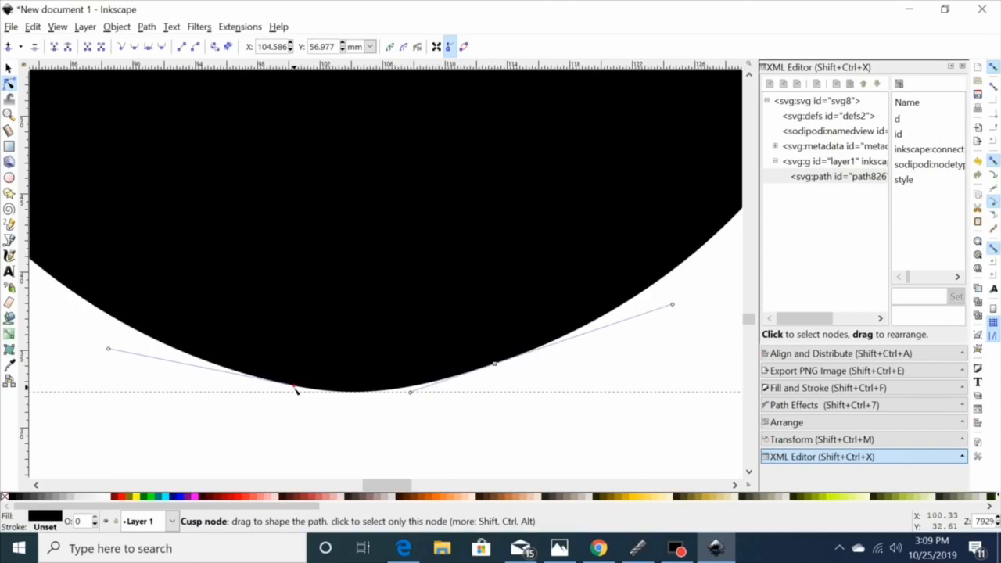
# Move the chin cusp node onto the curve and drop the extra node, leaving 186 nodes
pyautogui.moveTo(296, 391); pyautogui.dragTo(265, 394)
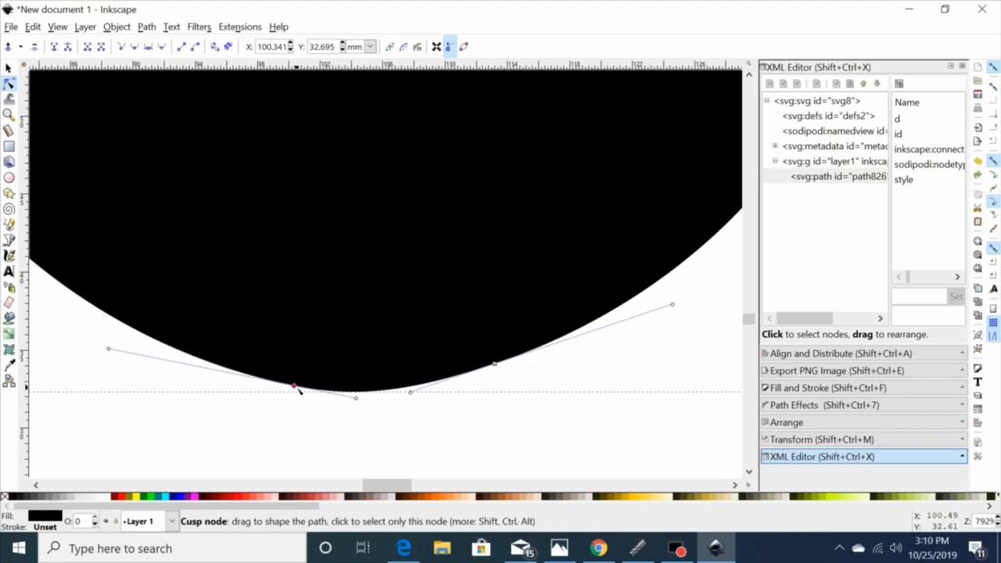
pyautogui.moveTo(294, 384); pyautogui.dragTo(285, 388)
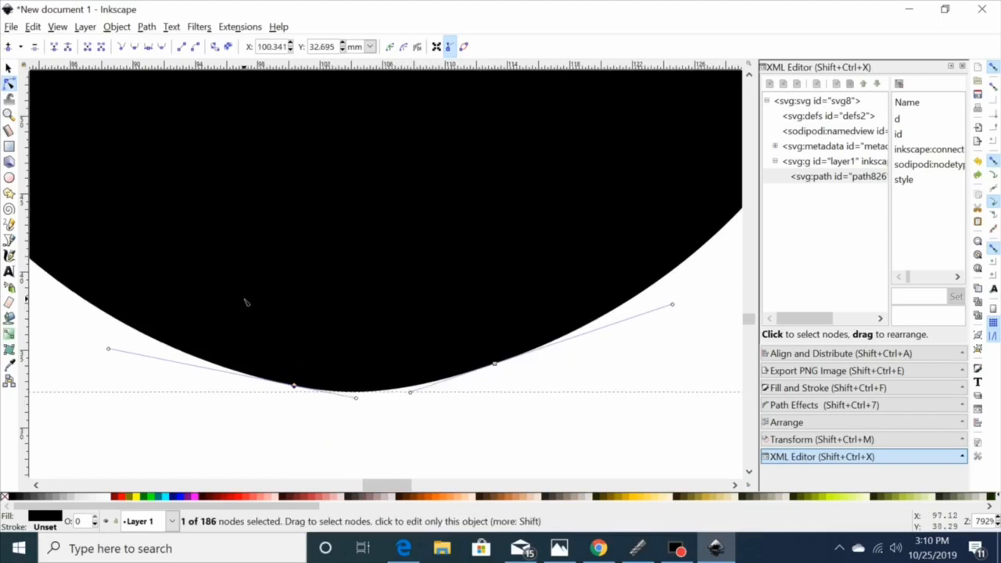
pyautogui.click(495, 363)
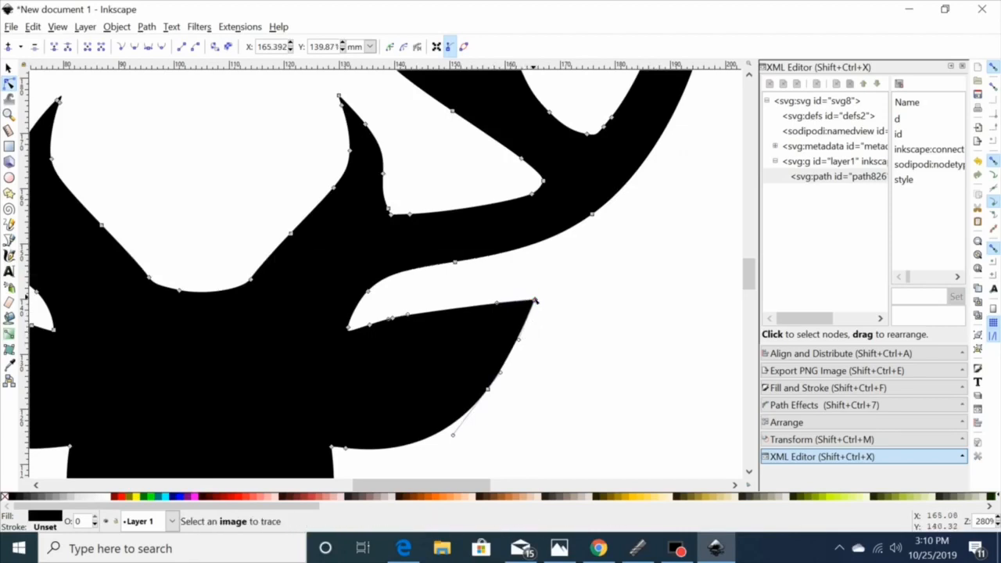
# Remove stray and clustered antler nodes, bringing the deer path down to 179 nodes
pyautogui.click(535, 301)
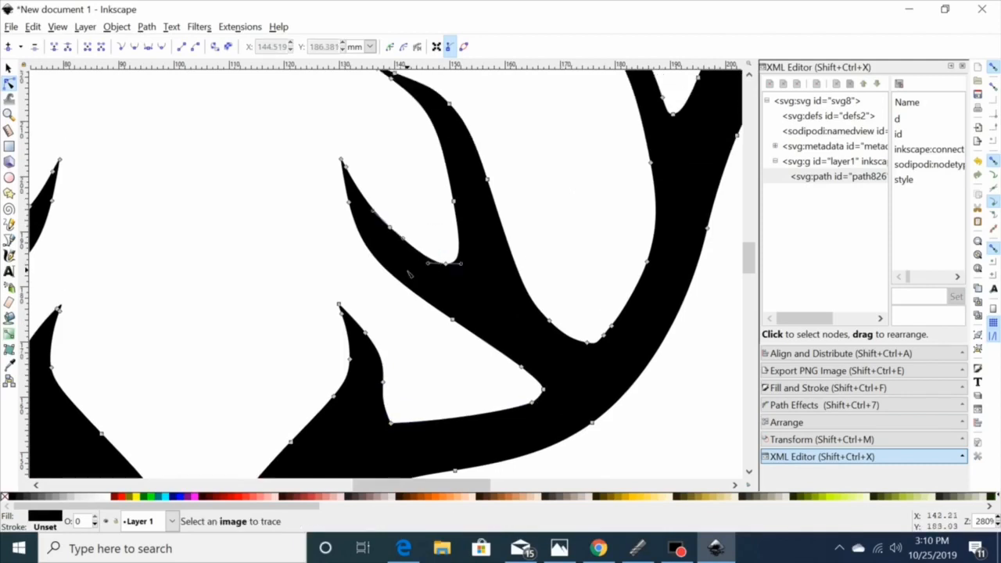
pyautogui.moveTo(361, 160); pyautogui.dragTo(504, 324)
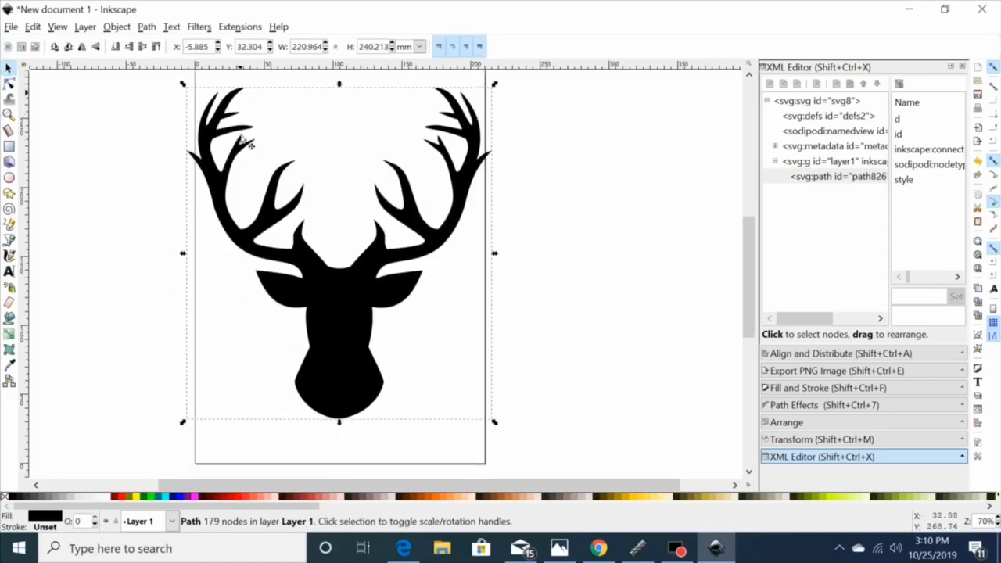
pyautogui.click(11, 25)
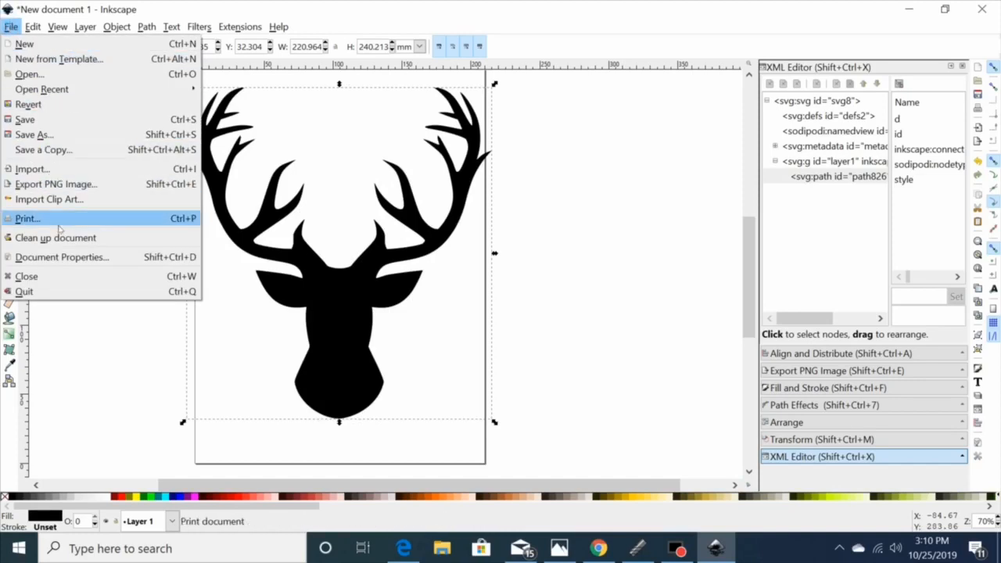
# In Document Properties, resize the page to the deer drawing, about 220.96 × 240.21 mm
pyautogui.click(61, 257)
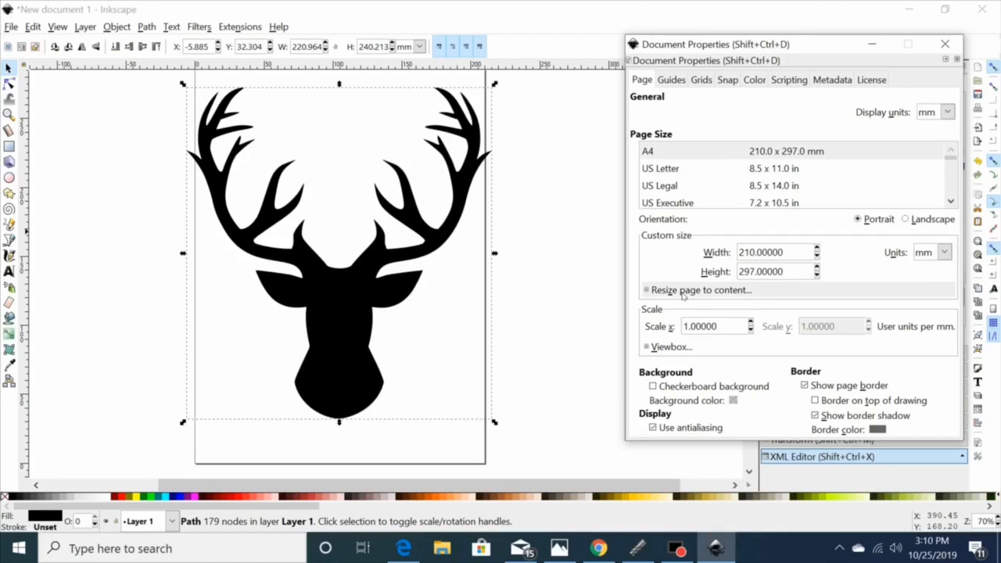
pyautogui.click(701, 289)
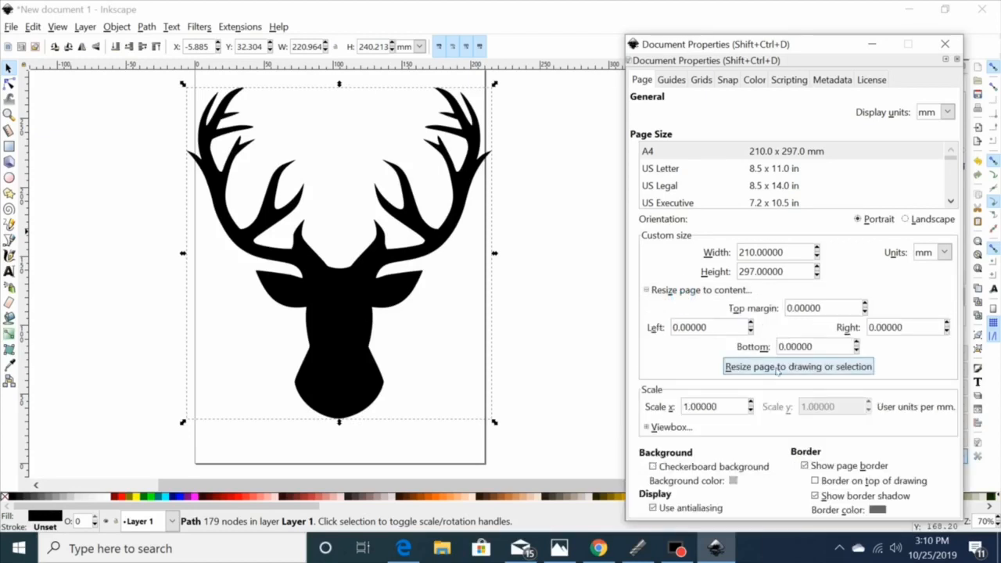
pyautogui.moveTo(798, 366)
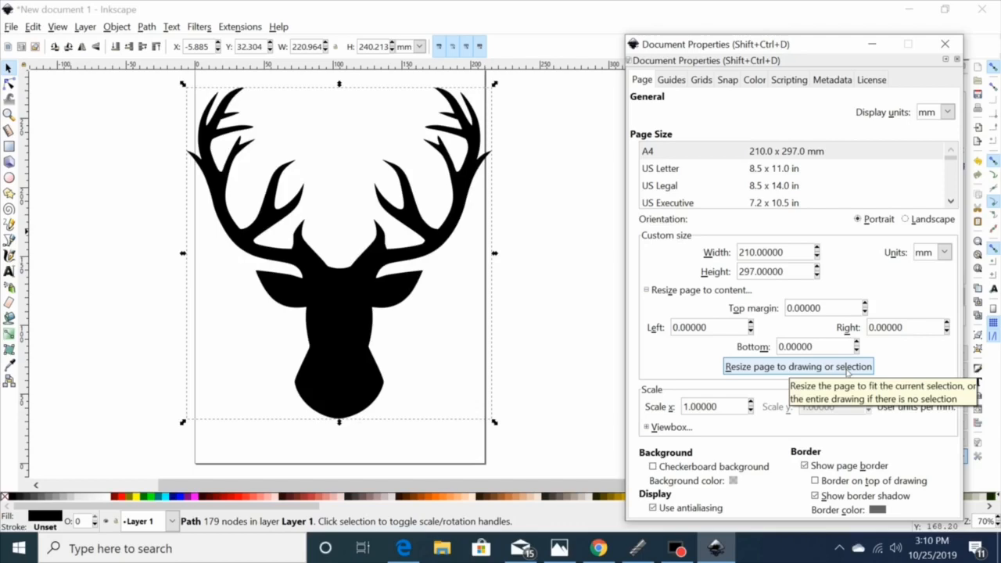
pyautogui.click(798, 366)
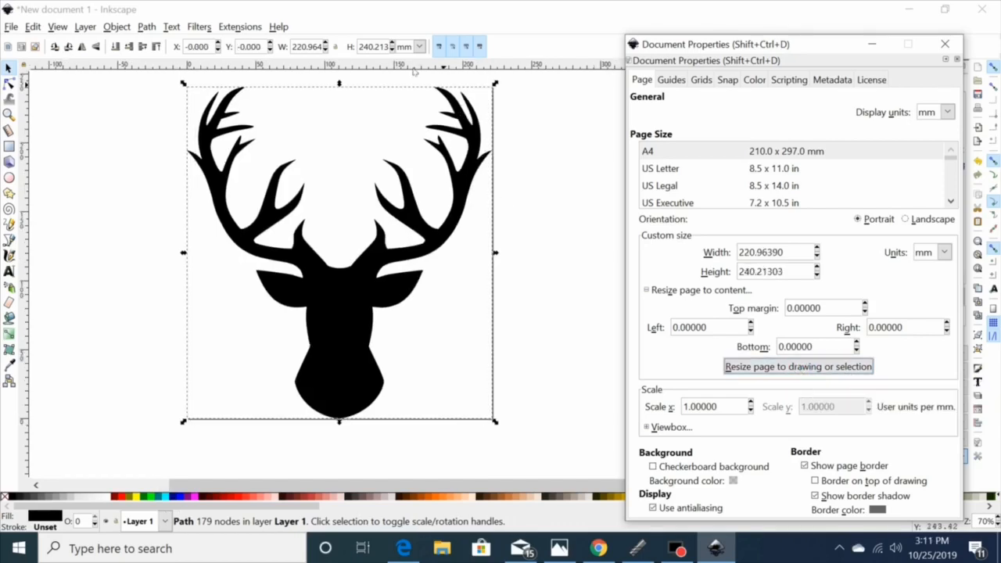
pyautogui.moveTo(256, 100)
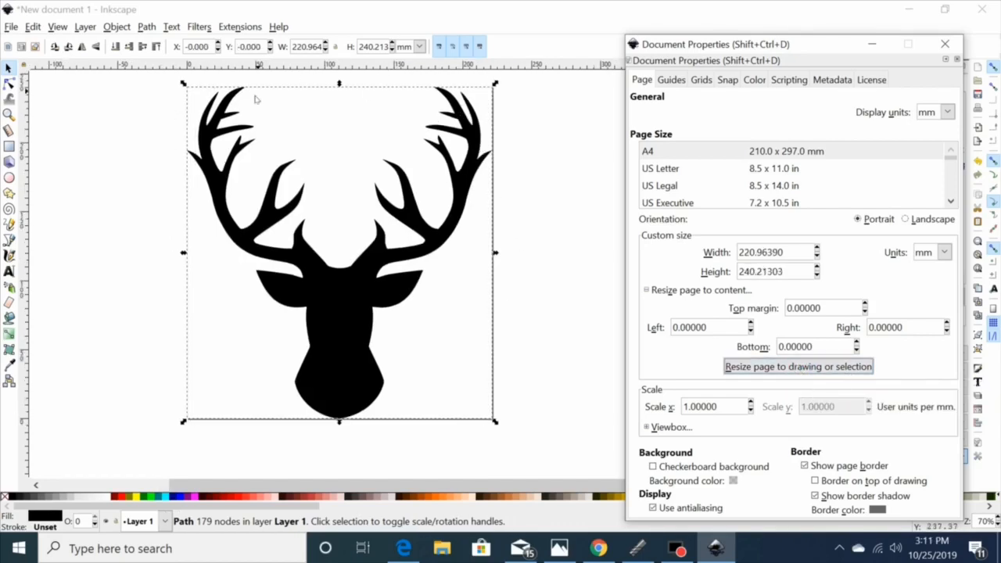
pyautogui.moveTo(486, 170)
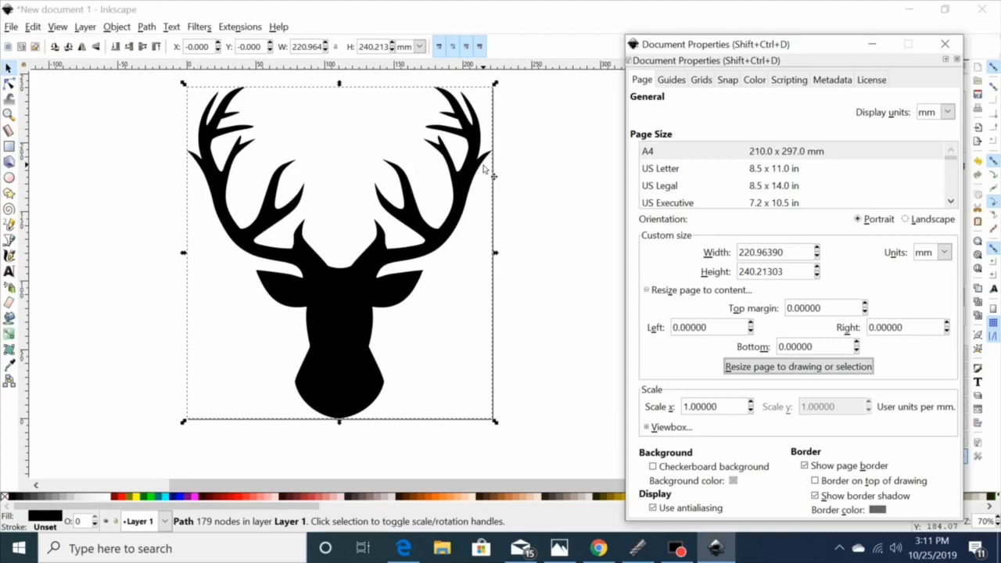
pyautogui.moveTo(907, 56)
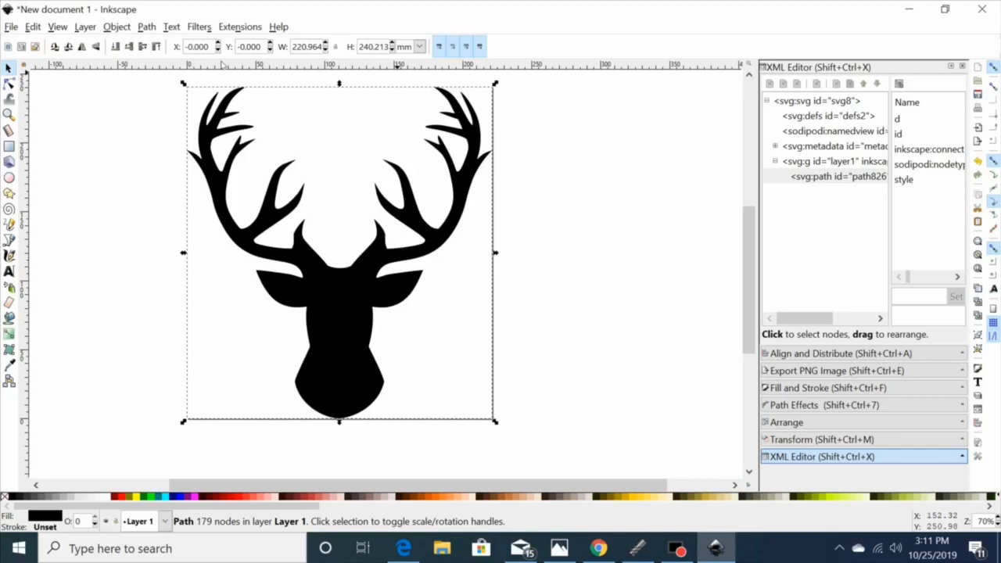
pyautogui.moveTo(200, 153)
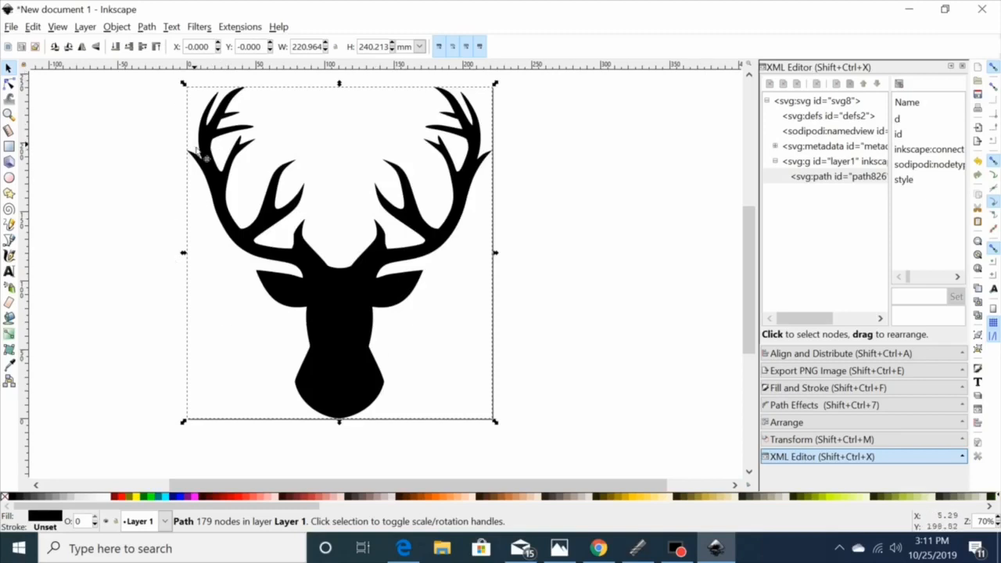
pyautogui.moveTo(357, 305)
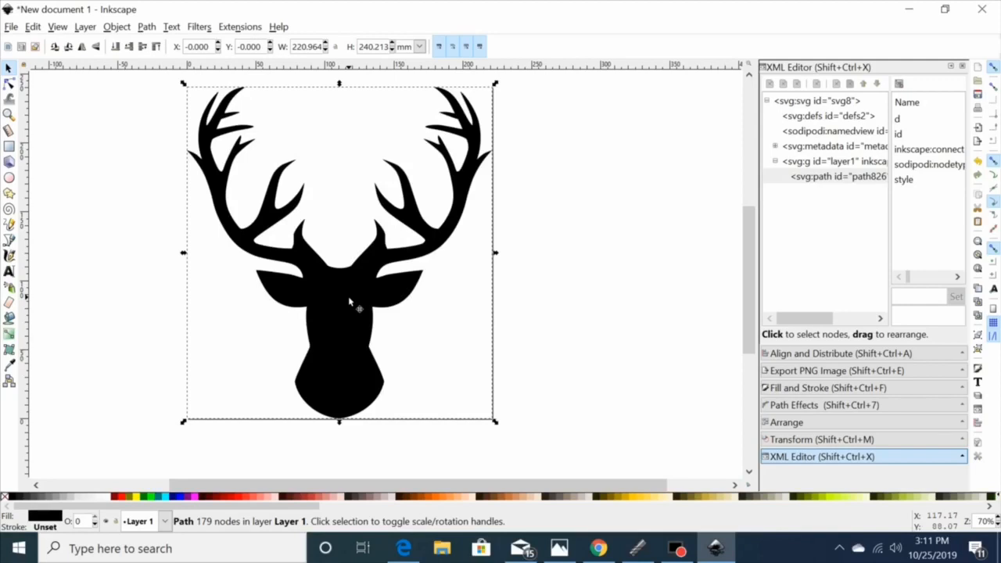
pyautogui.moveTo(222, 256)
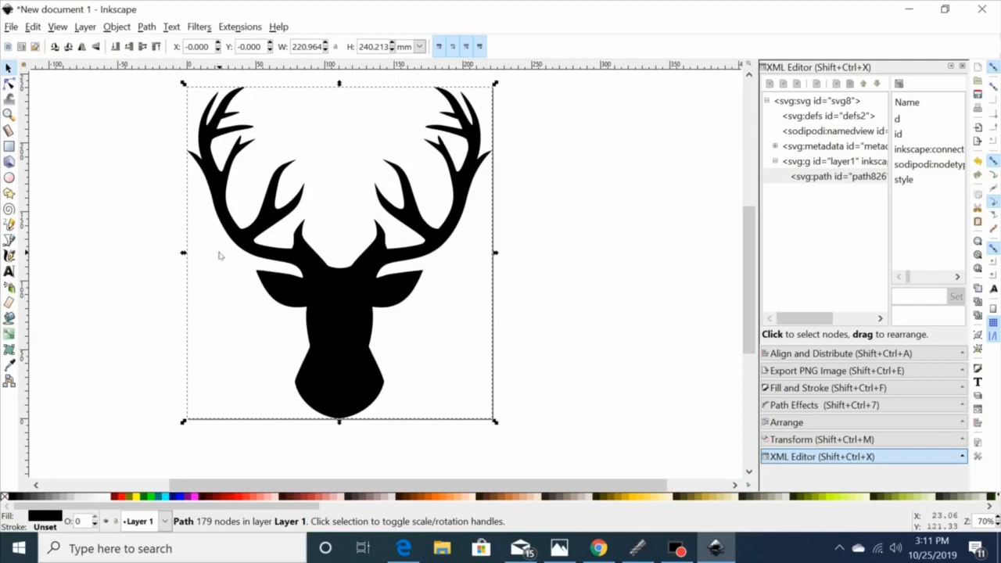
pyautogui.moveTo(275, 119)
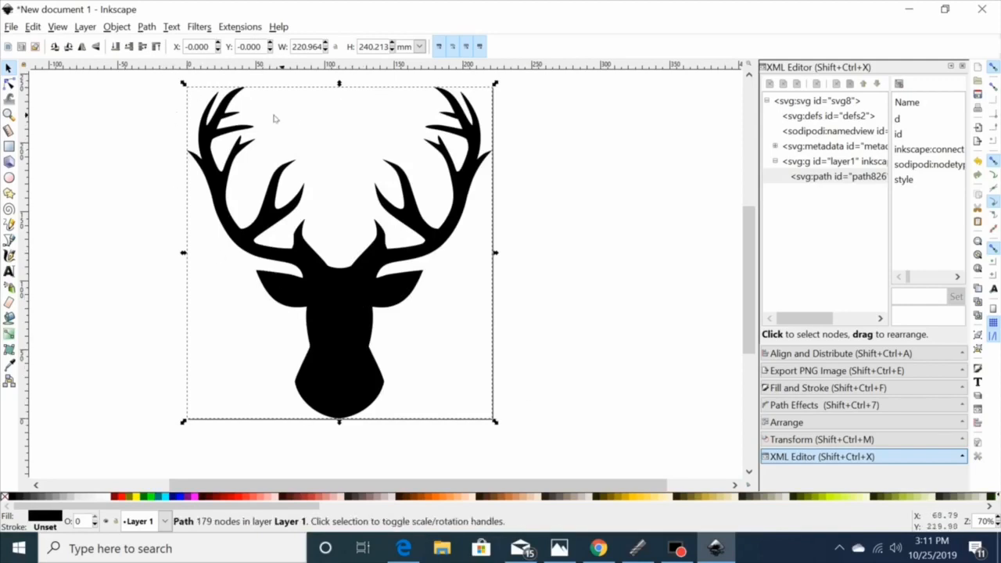
pyautogui.moveTo(196, 164)
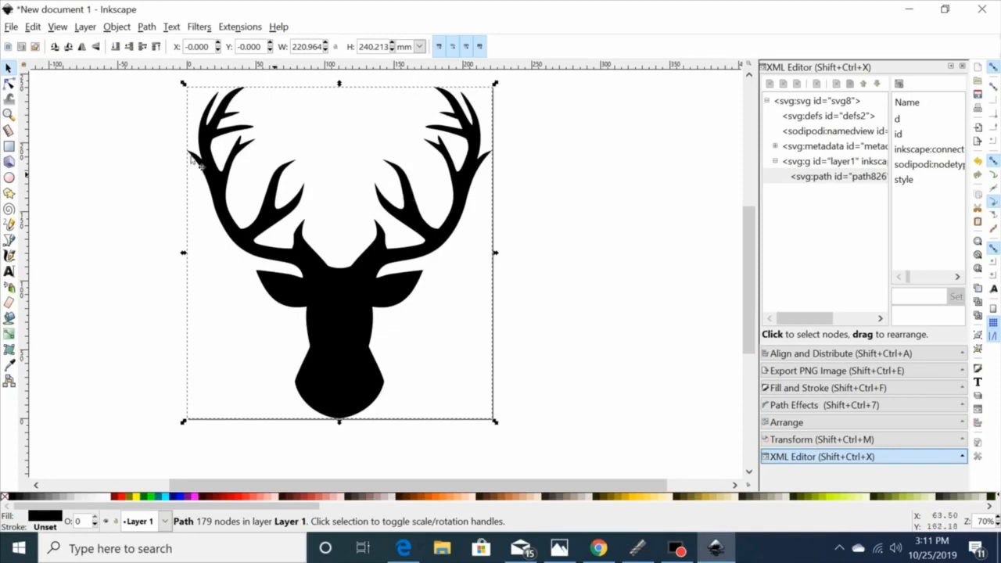
pyautogui.moveTo(494, 142)
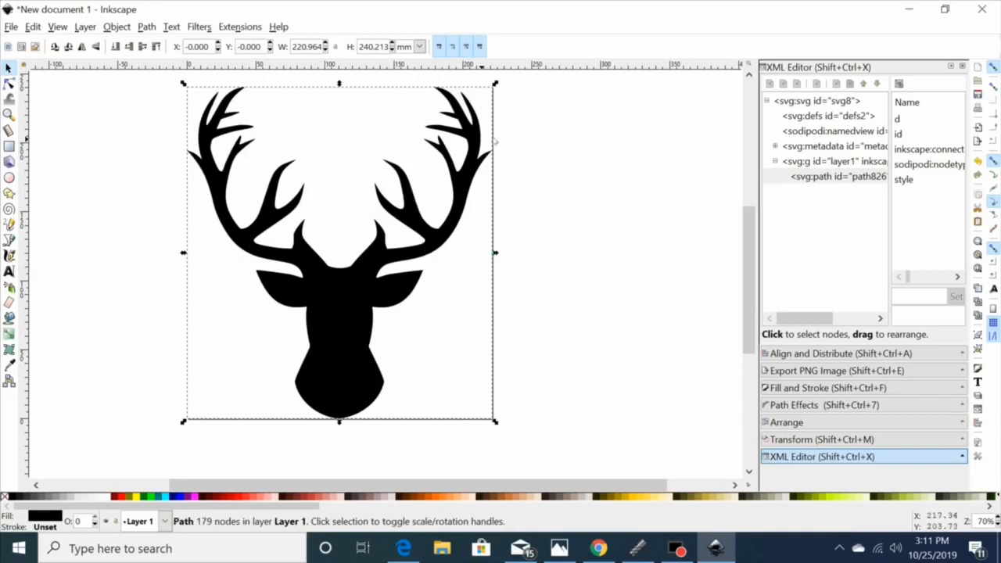
pyautogui.moveTo(413, 178)
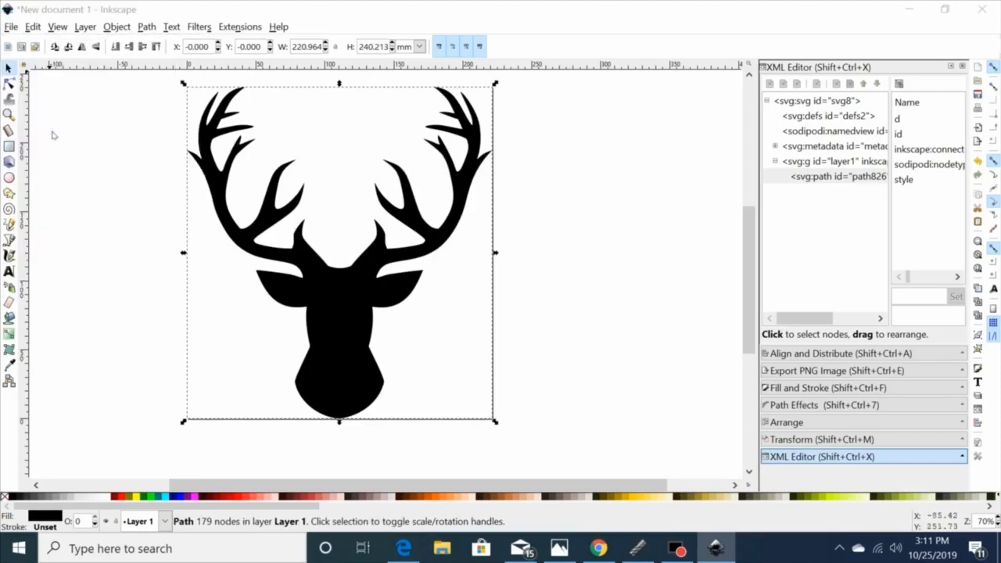
# Bring up the Save As window for the fitted deer drawing
pyautogui.press('ctrl+shift+s')
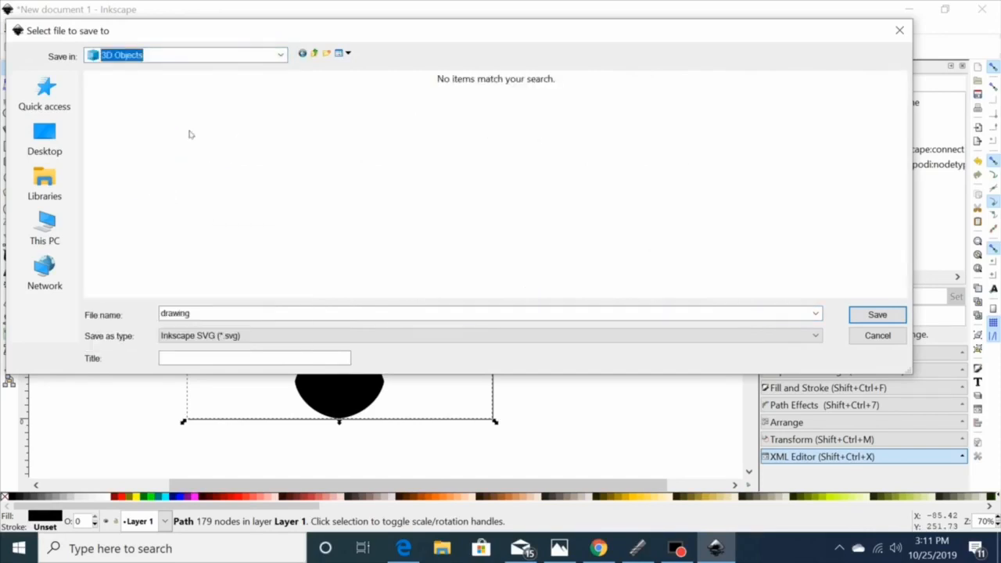
# Save the drawing as Inkscape SVG 'Deer head' in Documents > Examples
pyautogui.click(149, 191)
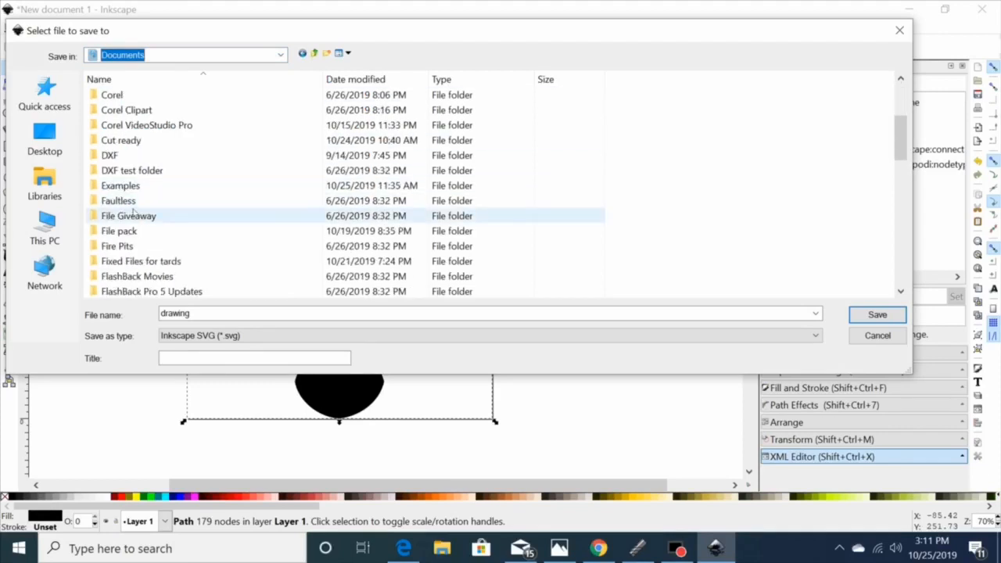
pyautogui.doubleClick(121, 184)
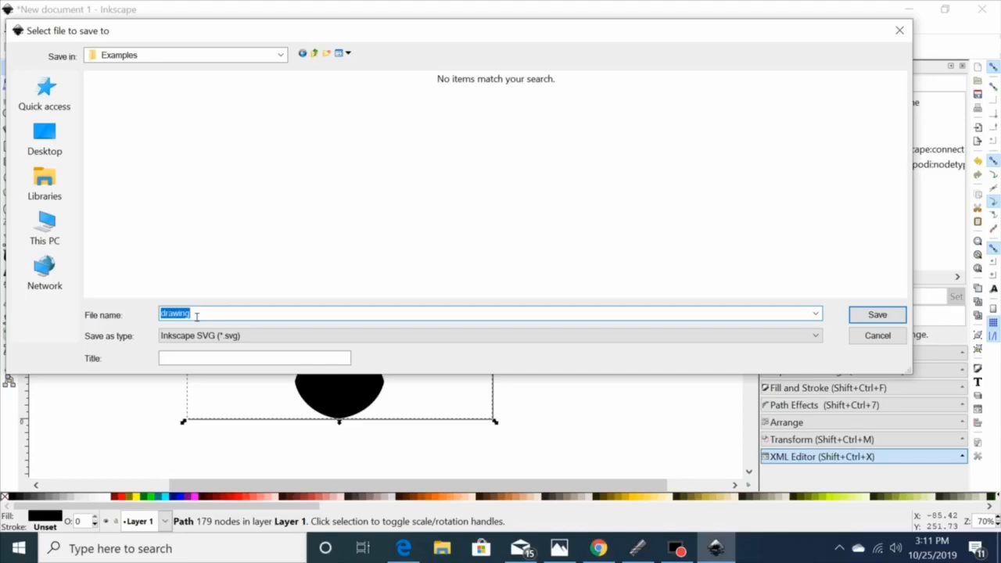
pyautogui.press('Delete')
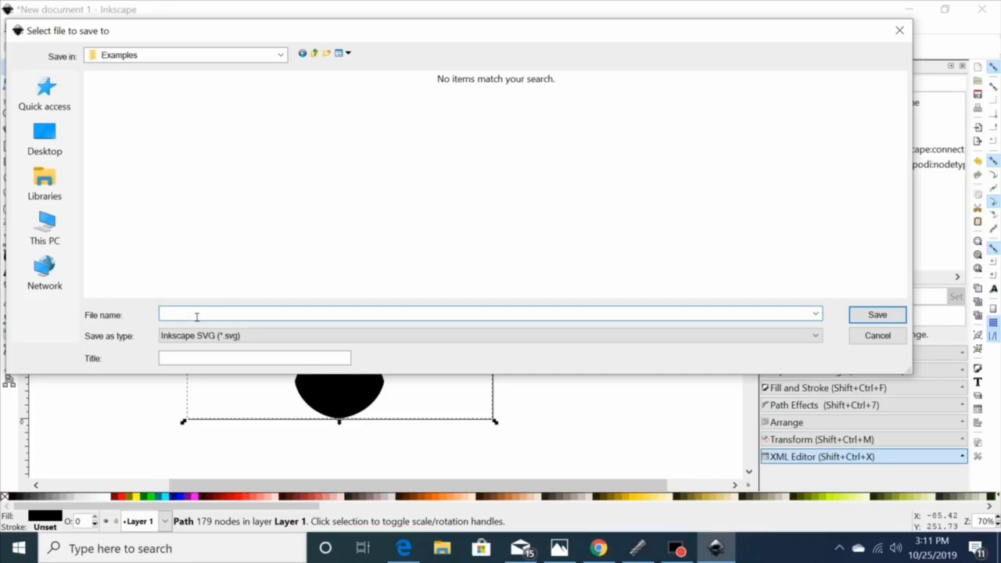
pyautogui.write('D')
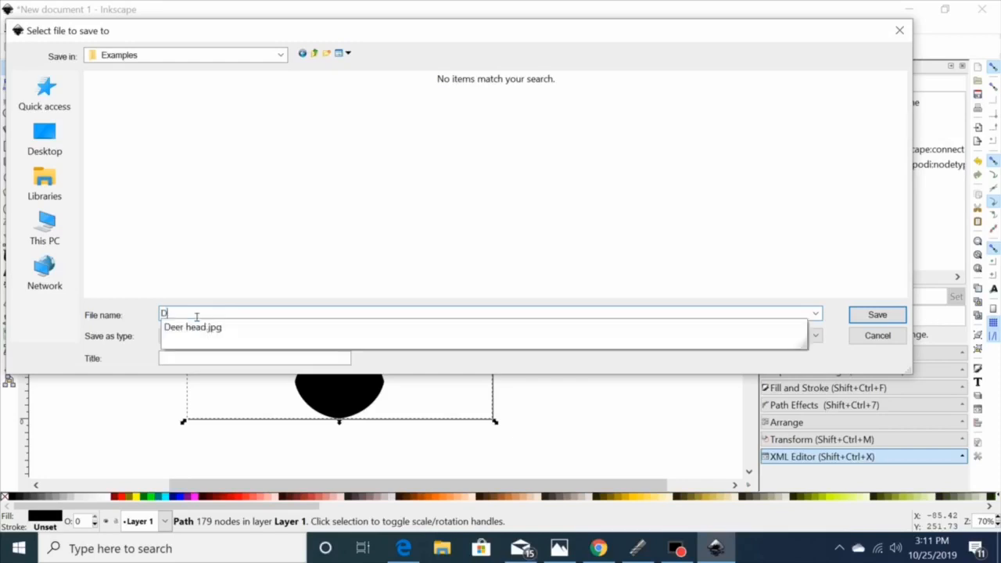
pyautogui.write('eer head')
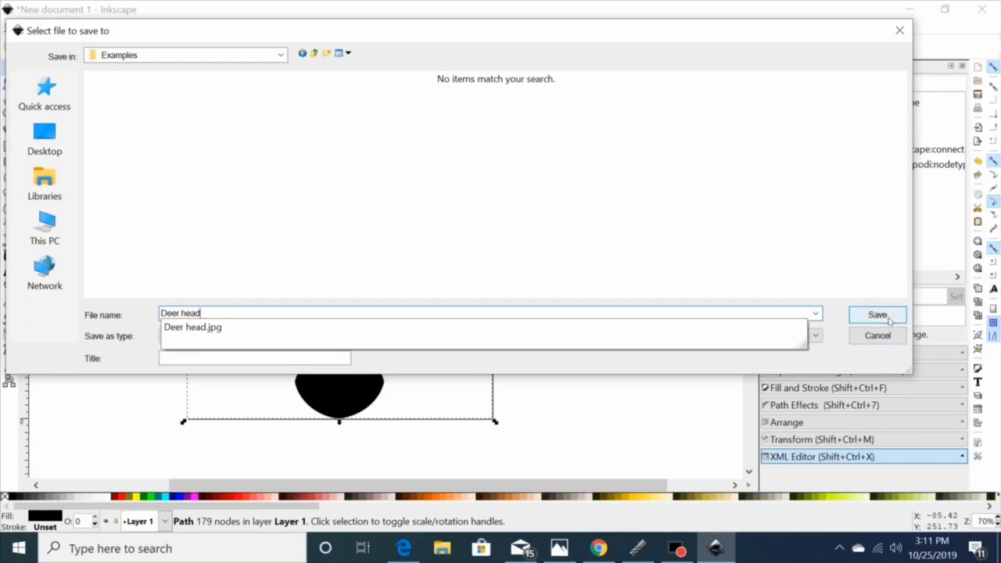
pyautogui.click(876, 315)
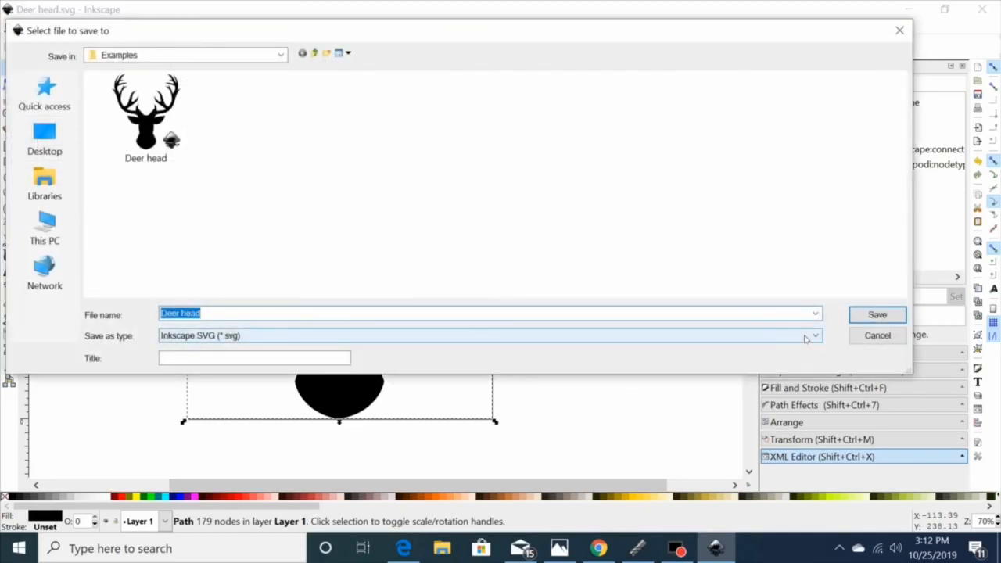
# Save 'Deer head' as Desktop Cutting Plotter (AutoCAD DXF R14) with default export options
pyautogui.click(813, 335)
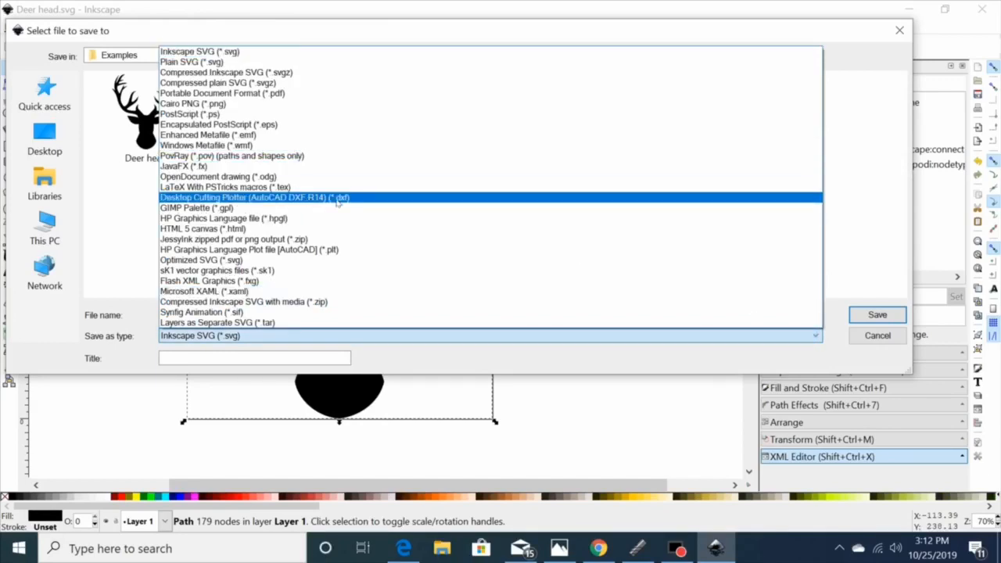
pyautogui.click(254, 197)
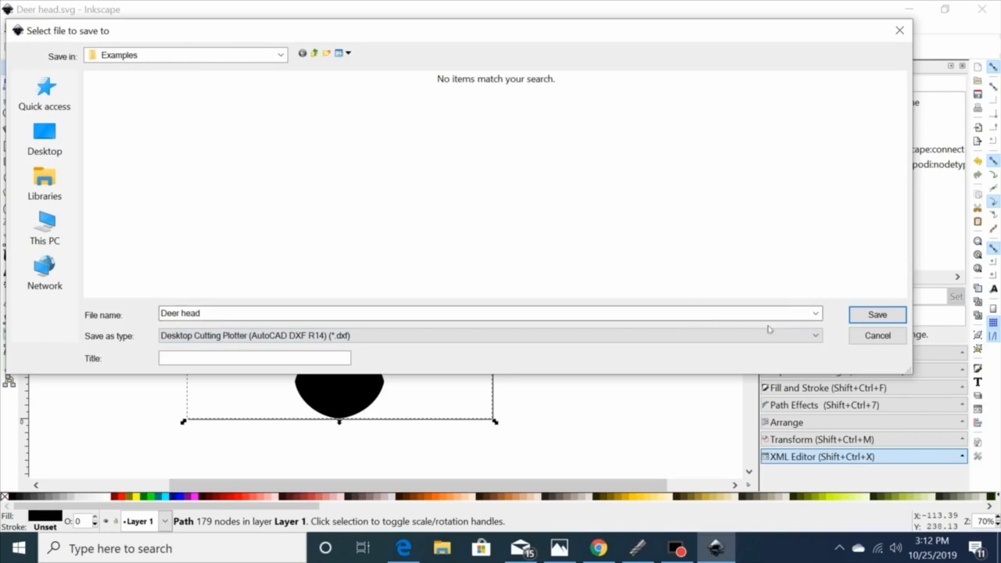
pyautogui.click(876, 315)
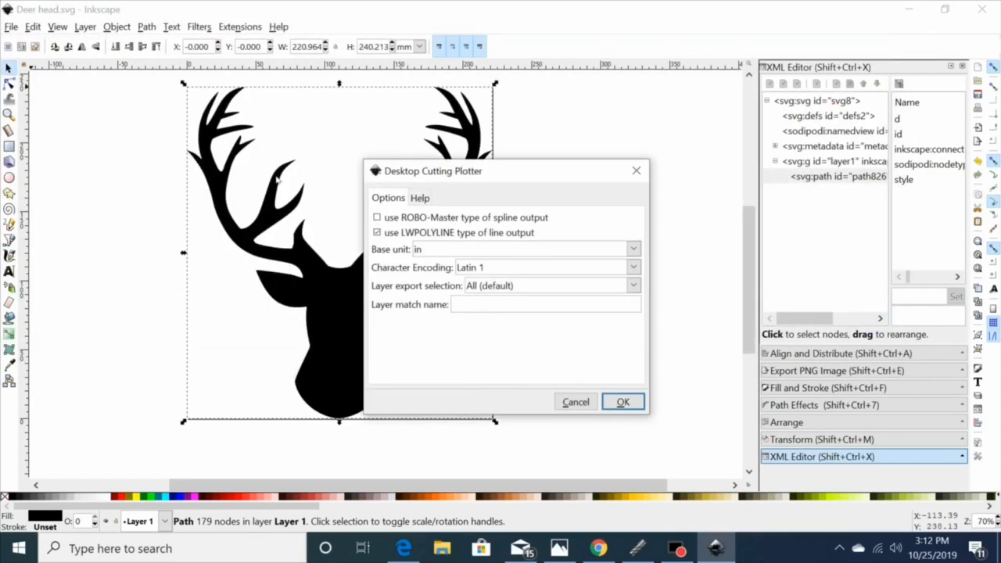
pyautogui.moveTo(593, 350)
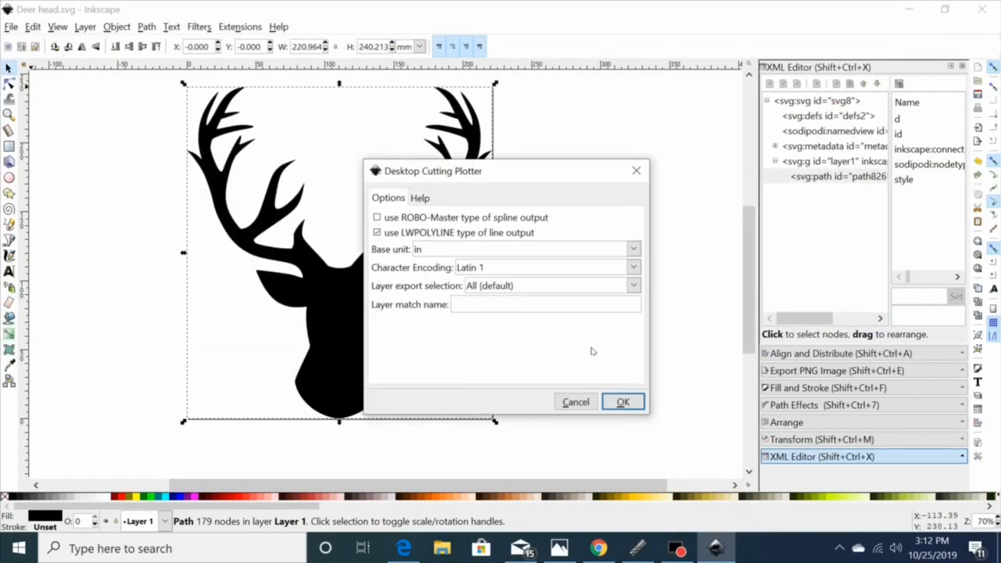
pyautogui.click(622, 400)
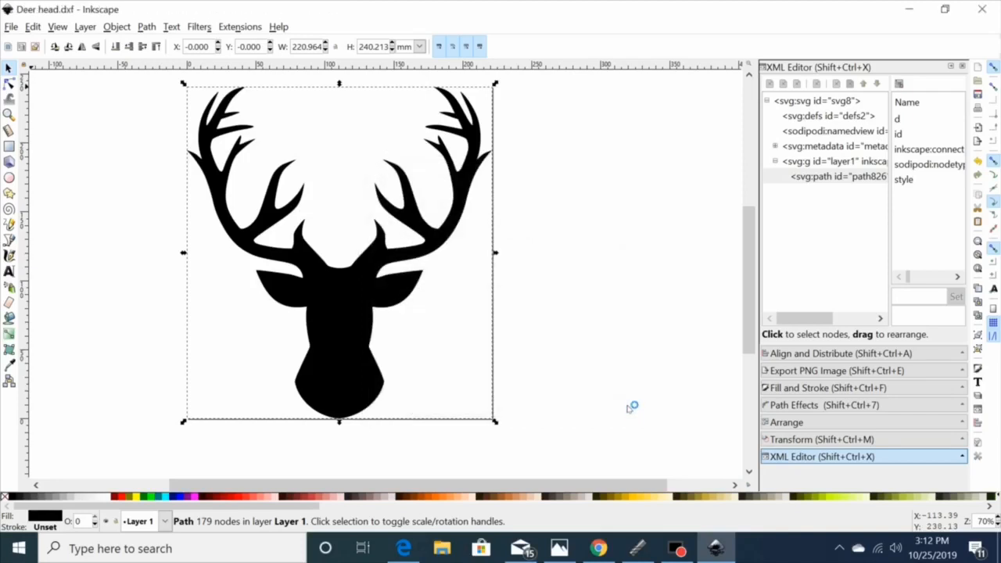
pyautogui.moveTo(493, 524)
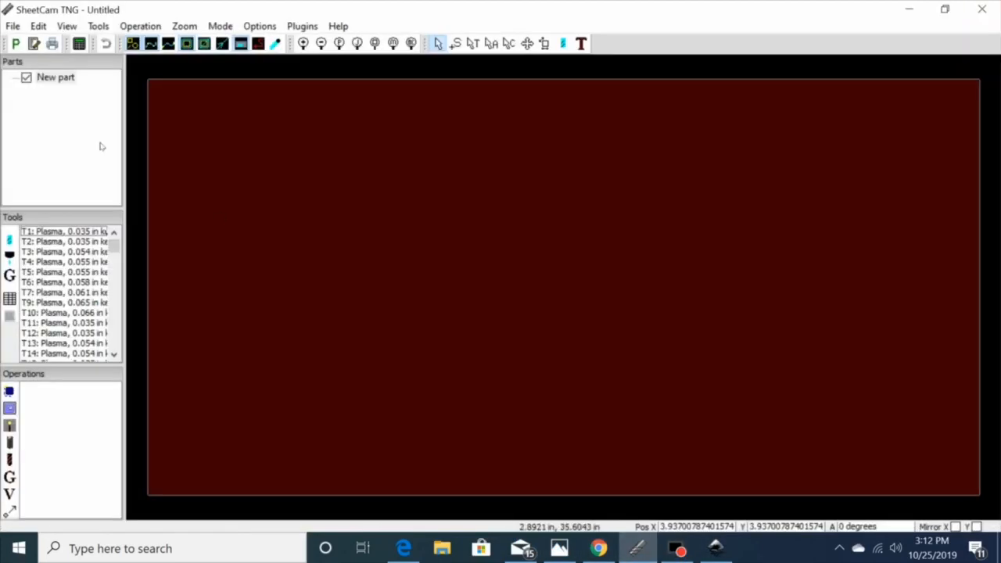
# Import Deer head.dxf from the Examples folder as a new part with default drawing options
pyautogui.click(12, 25)
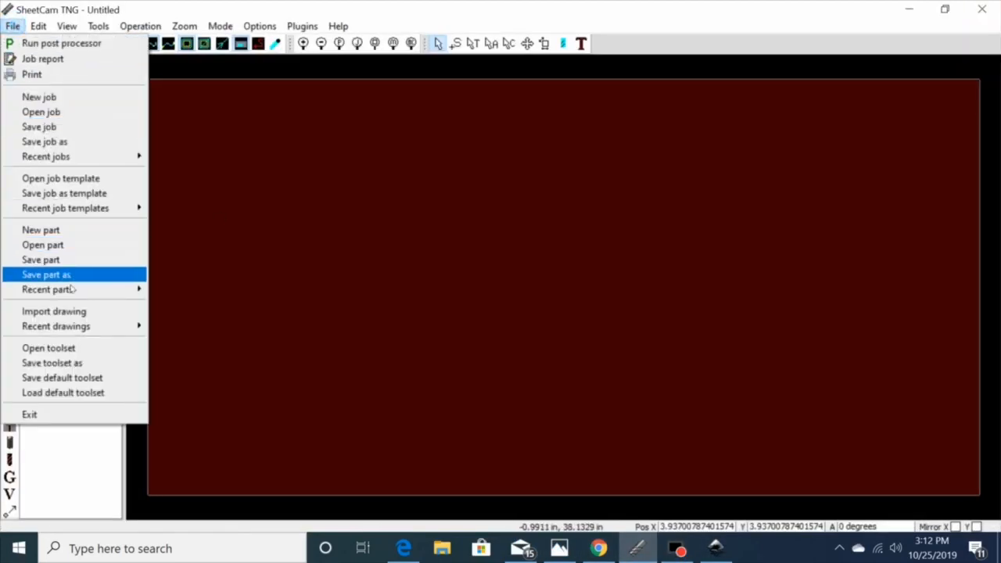
pyautogui.click(53, 311)
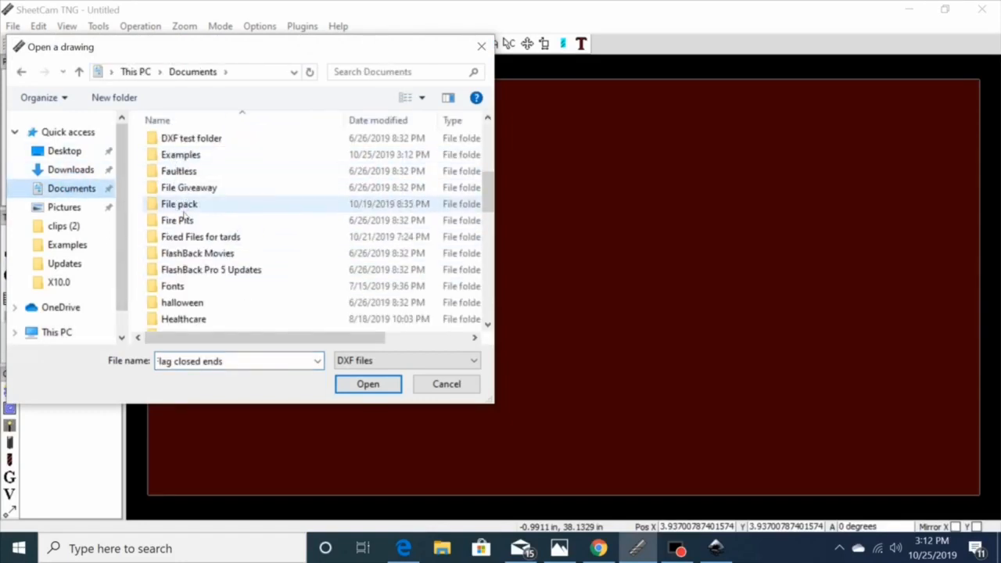
pyautogui.doubleClick(181, 155)
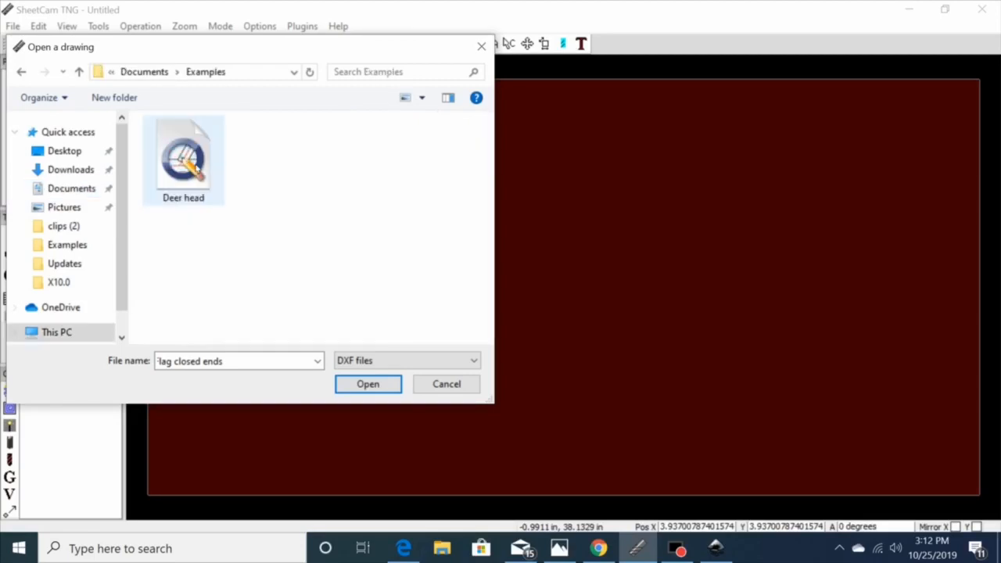
pyautogui.click(367, 385)
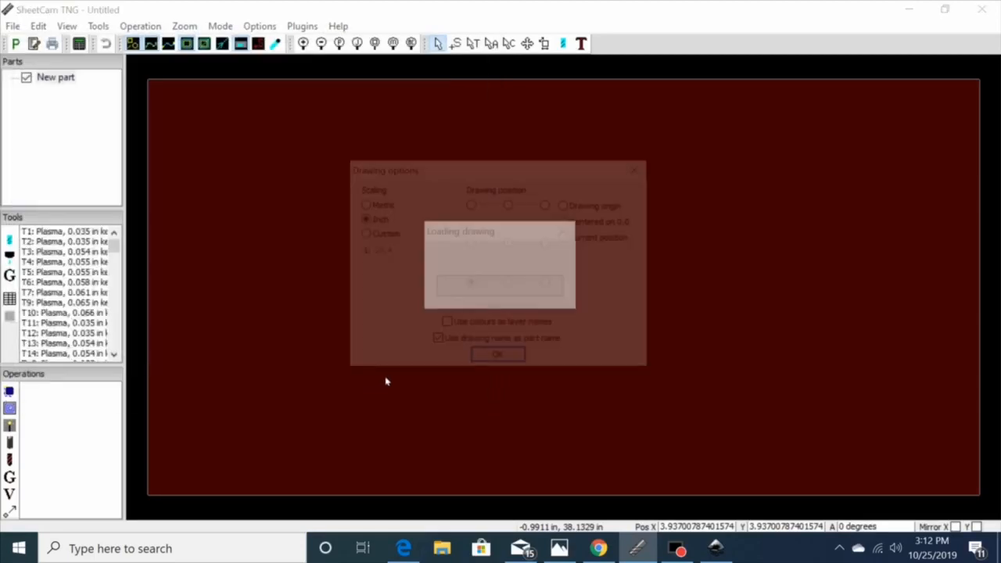
pyautogui.click(498, 354)
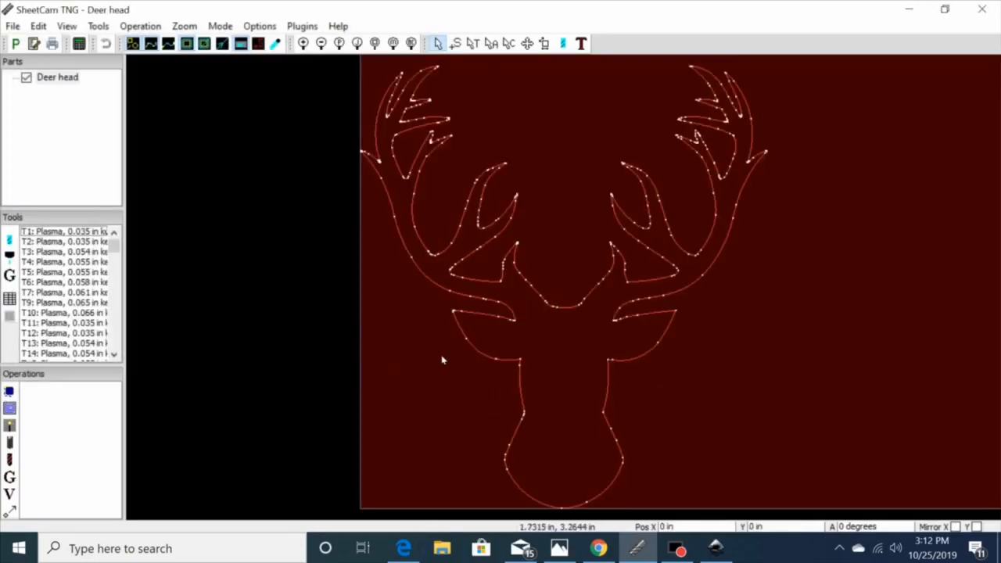
pyautogui.moveTo(572, 166)
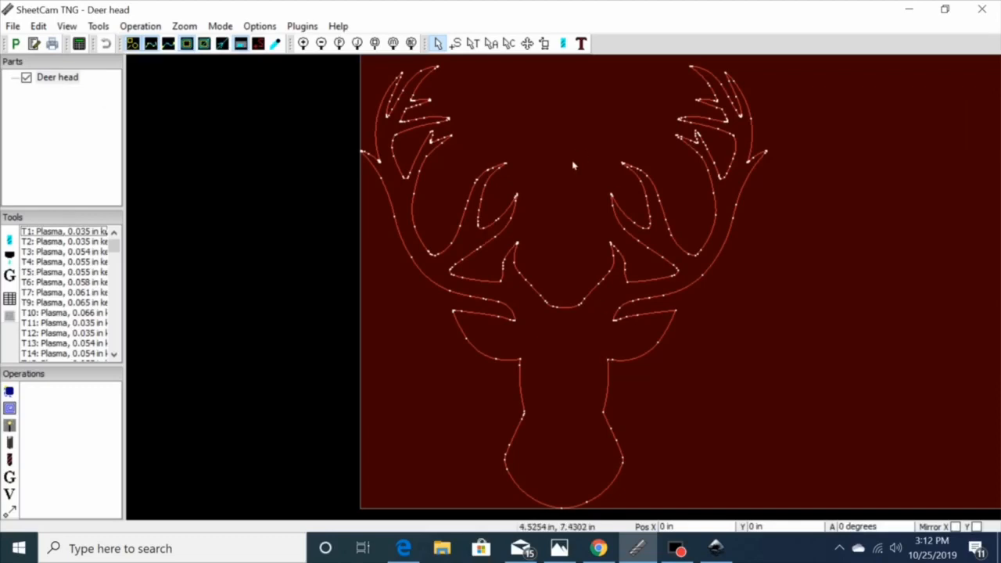